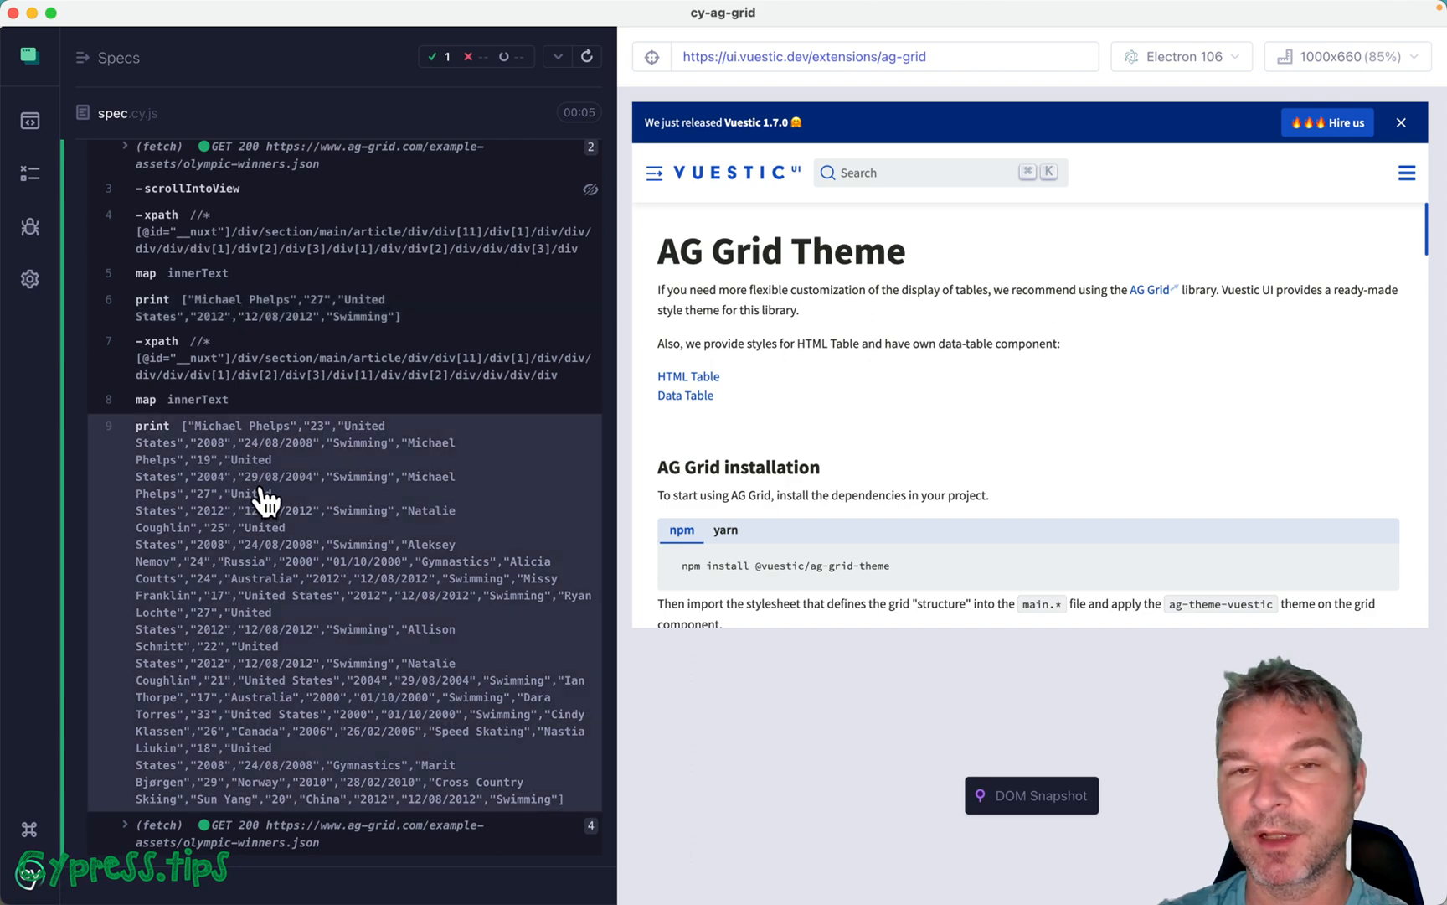
Step: Insert an empty {} options object as describe's second argument and begin a base URL key
{"action": "scroll", "scroll_direction": "down", "scroll_amount": 3}
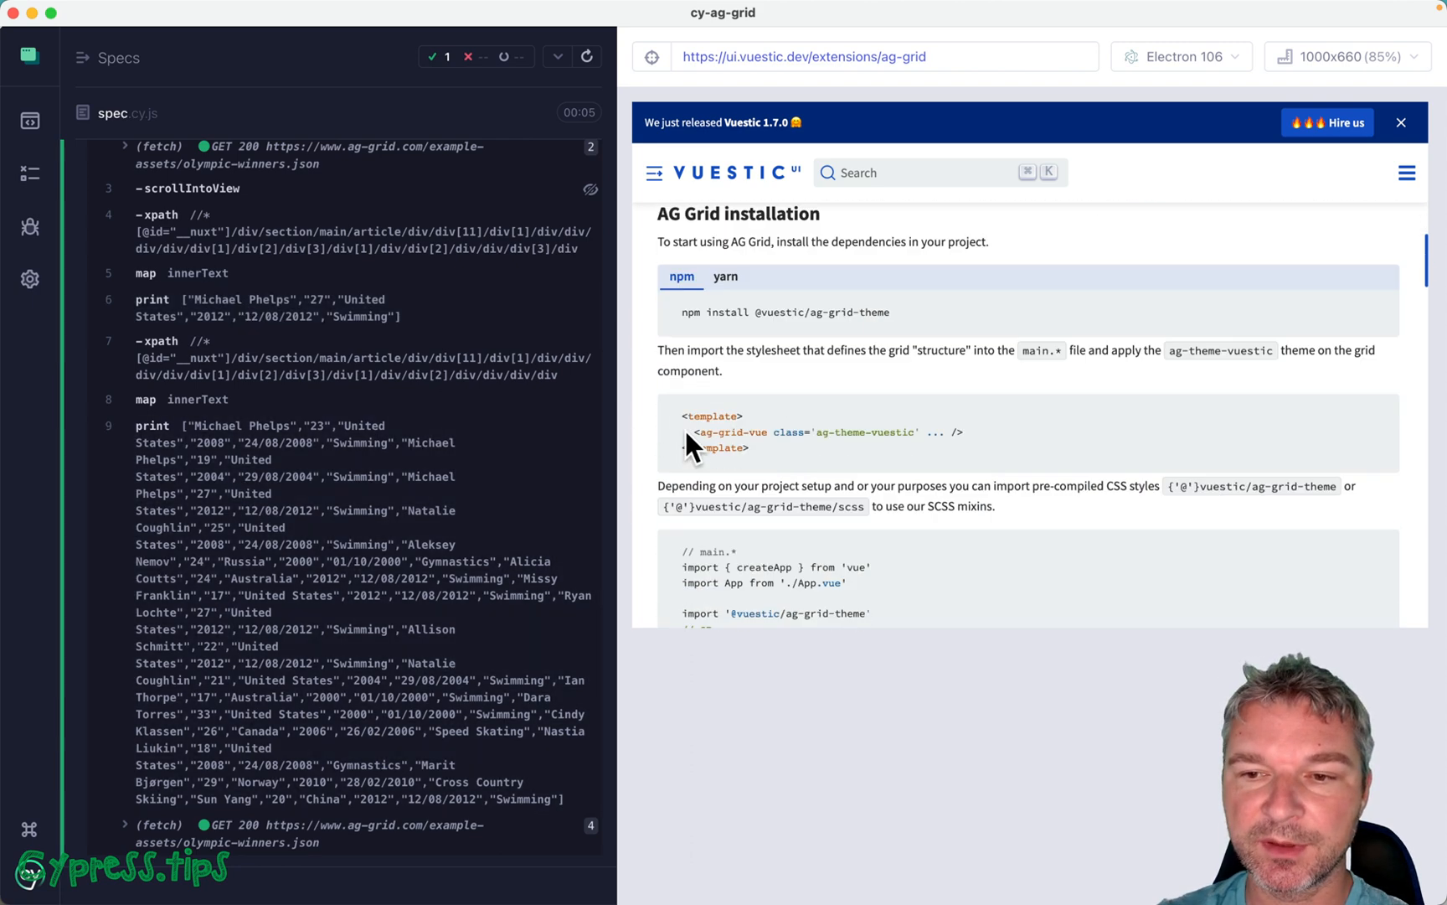
{"action": "scroll", "scroll_direction": "down", "scroll_amount": 3}
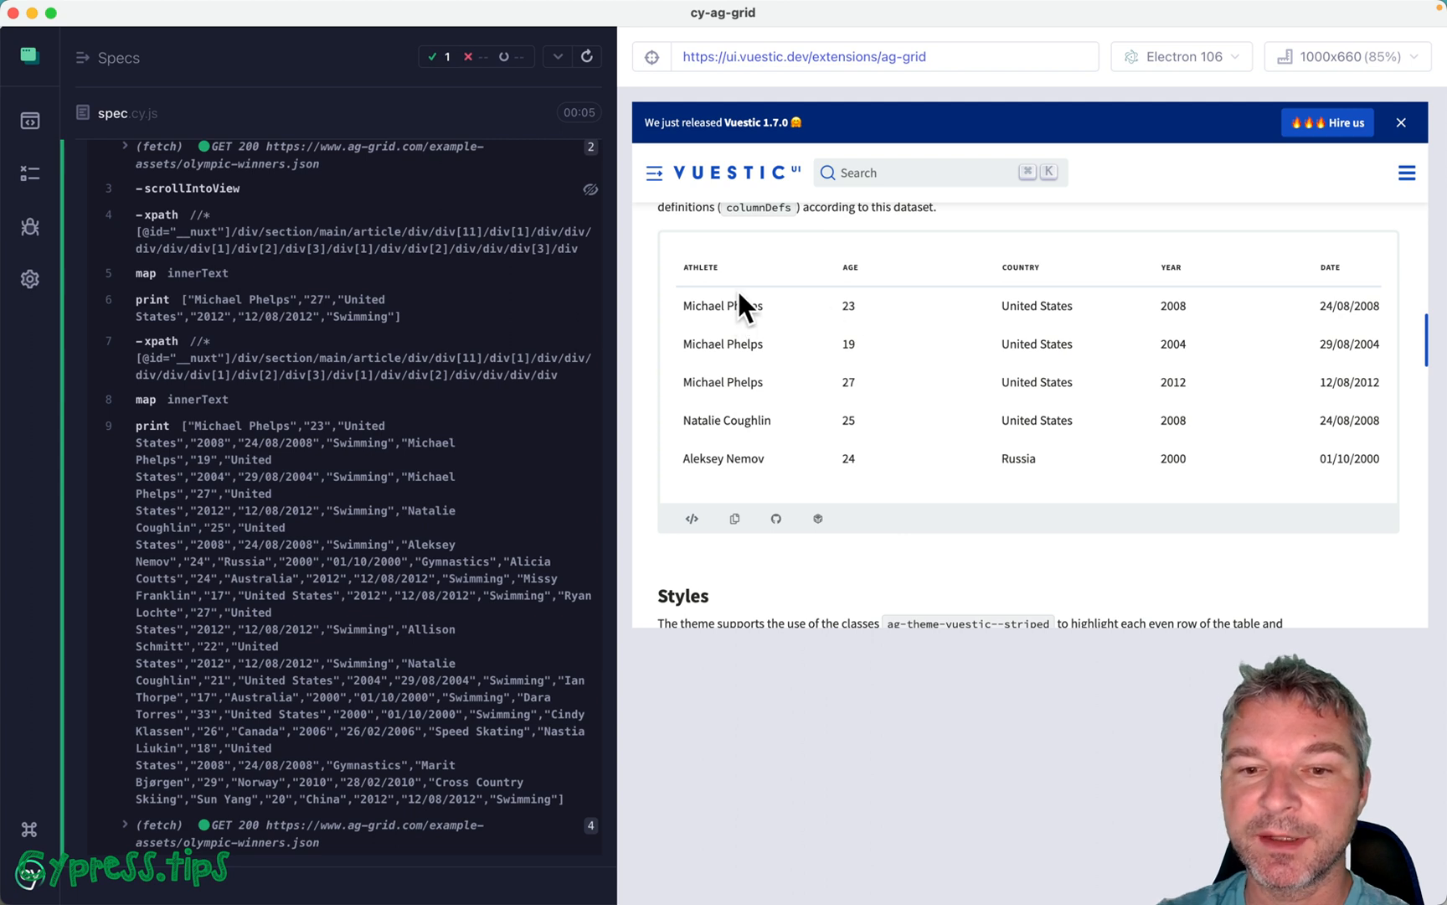
{"action": "mouse_move", "coordinate": [758, 325]}
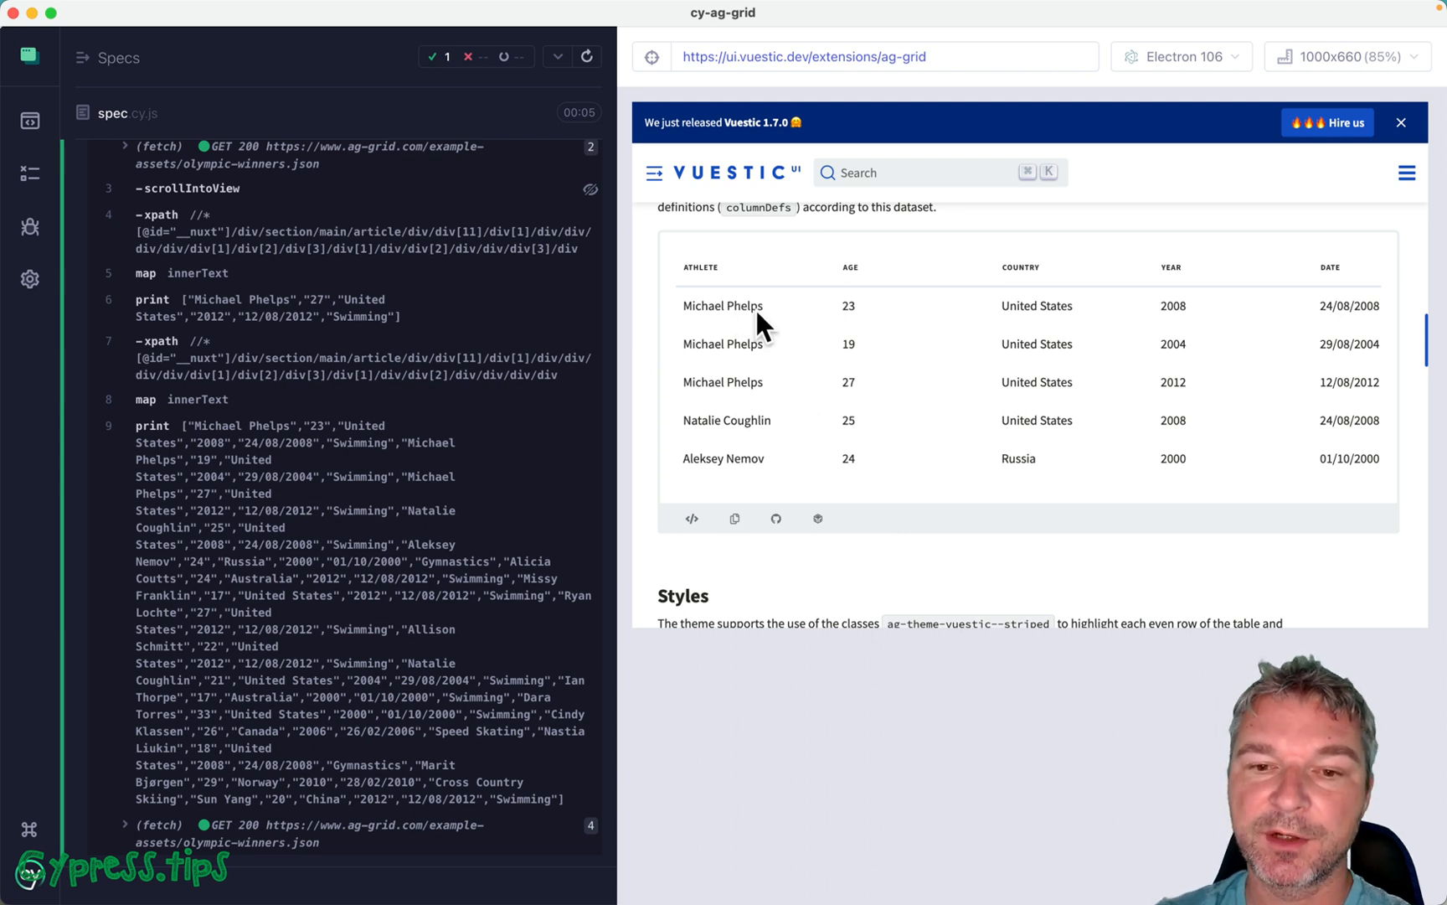
{"action": "scroll", "scroll_direction": "down", "scroll_amount": 3}
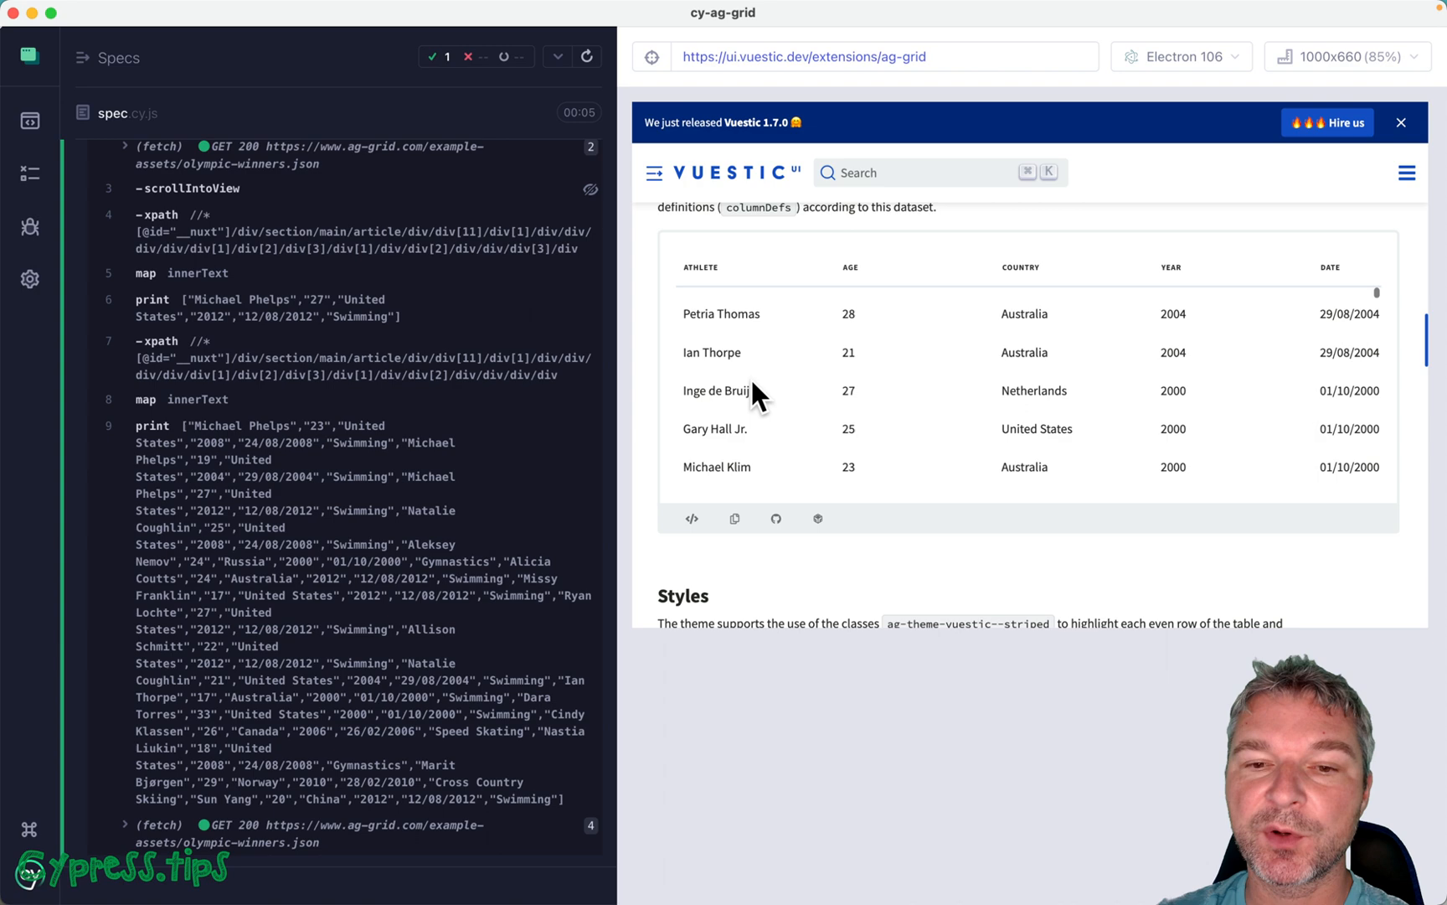
{"action": "scroll", "scroll_direction": "down", "scroll_amount": 3}
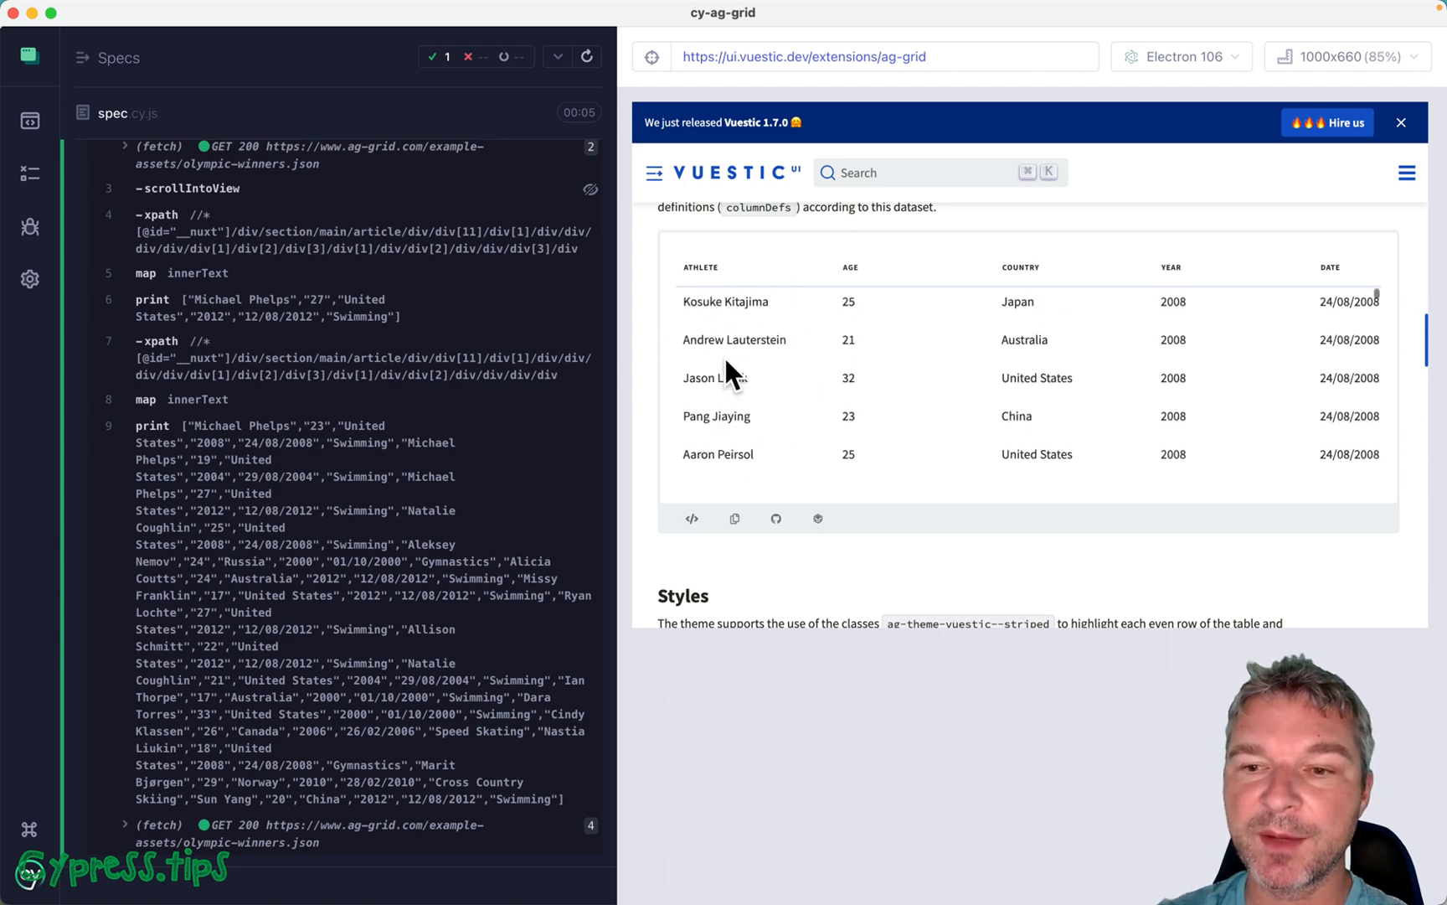
{"action": "scroll", "scroll_direction": "down", "scroll_amount": 3}
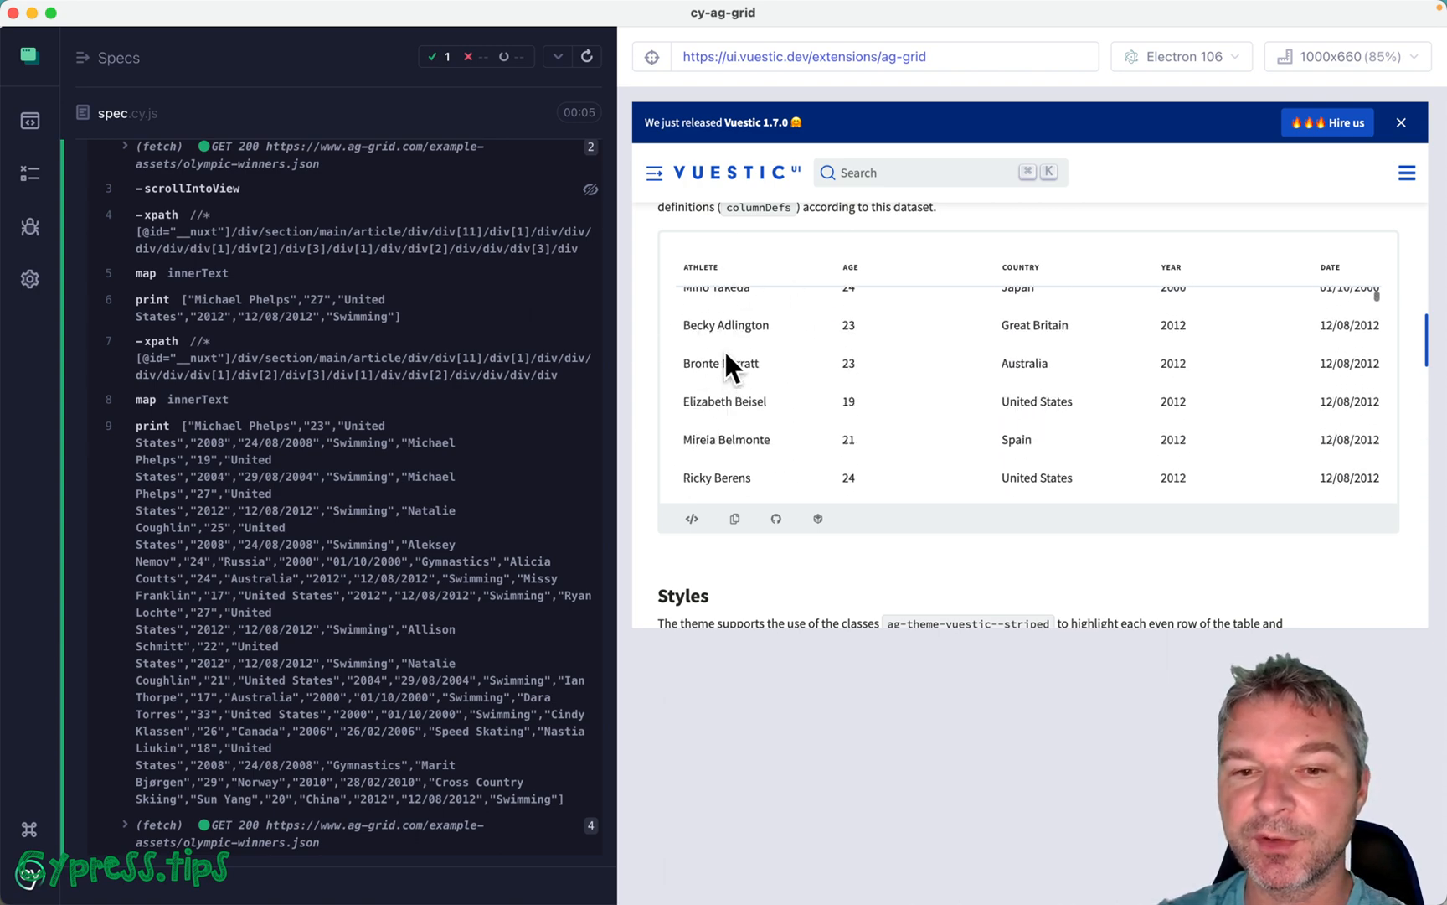
{"action": "mouse_move", "coordinate": [753, 480]}
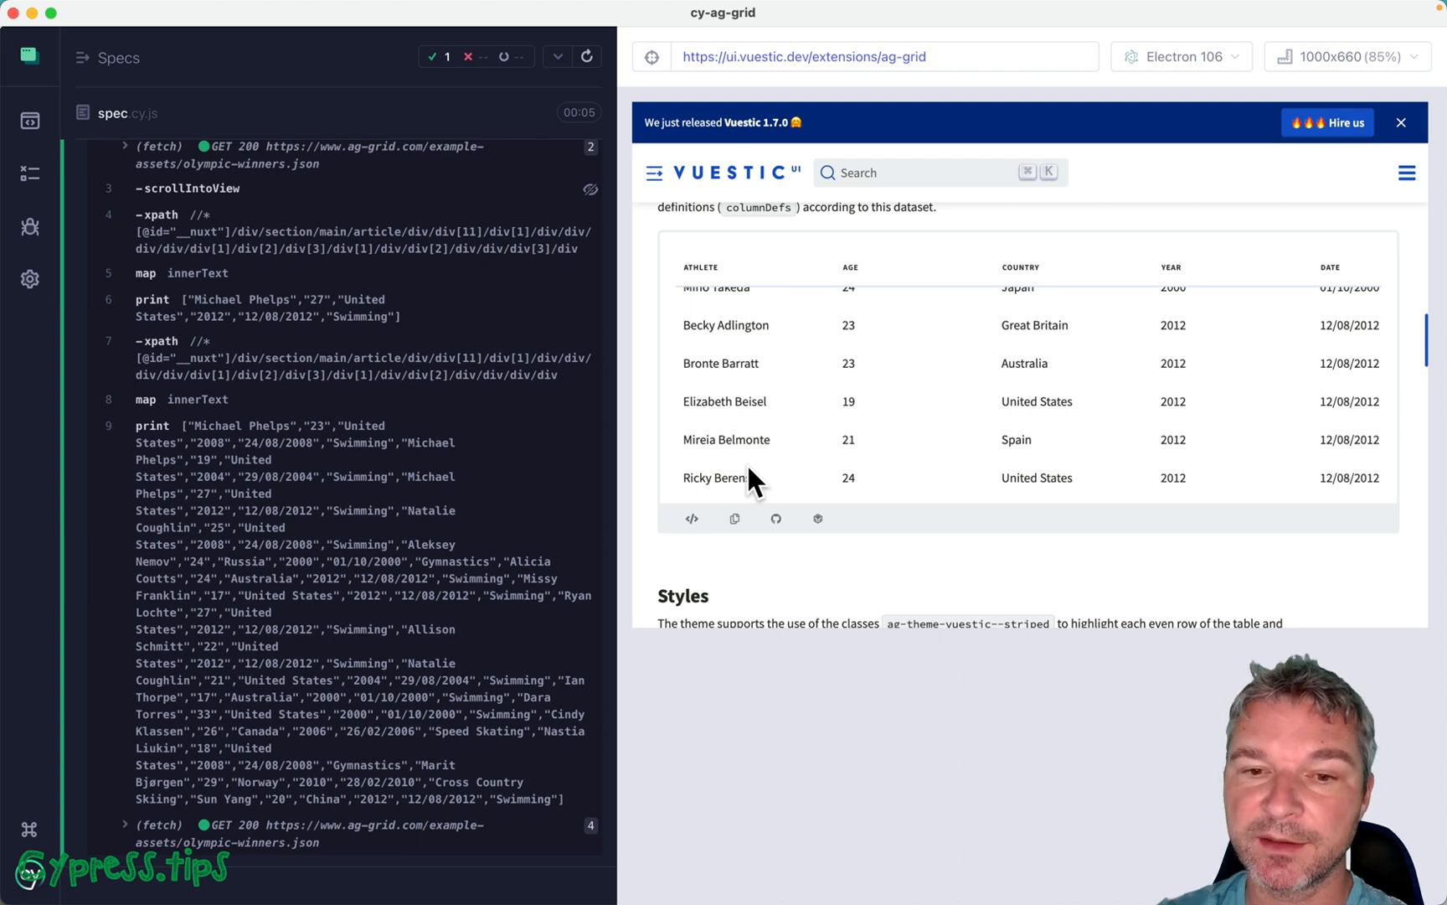
{"action": "mouse_move", "coordinate": [759, 293]}
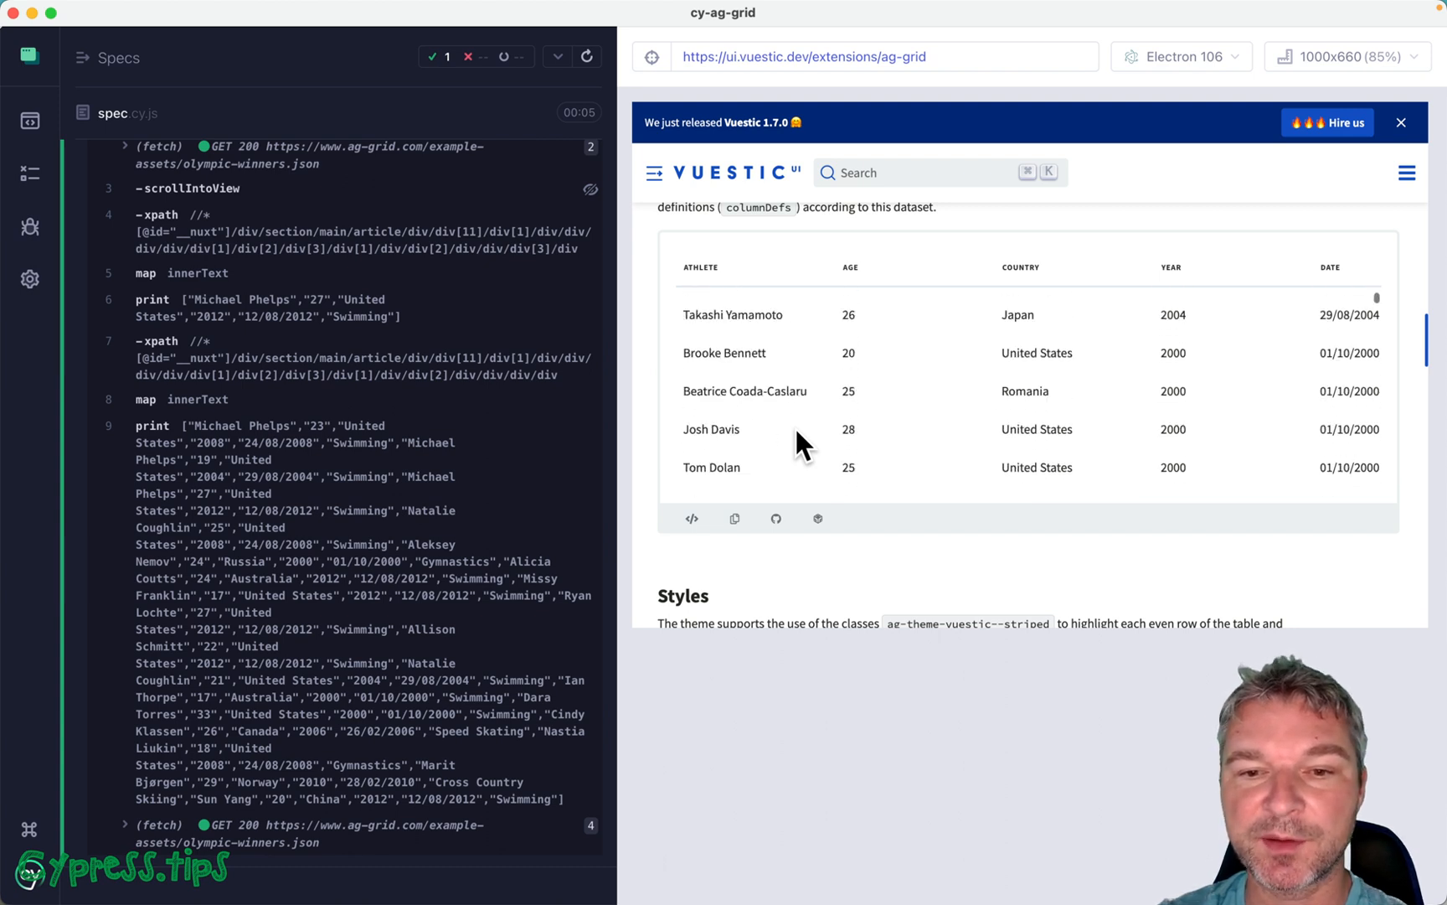
{"action": "scroll", "scroll_direction": "down", "scroll_amount": 3}
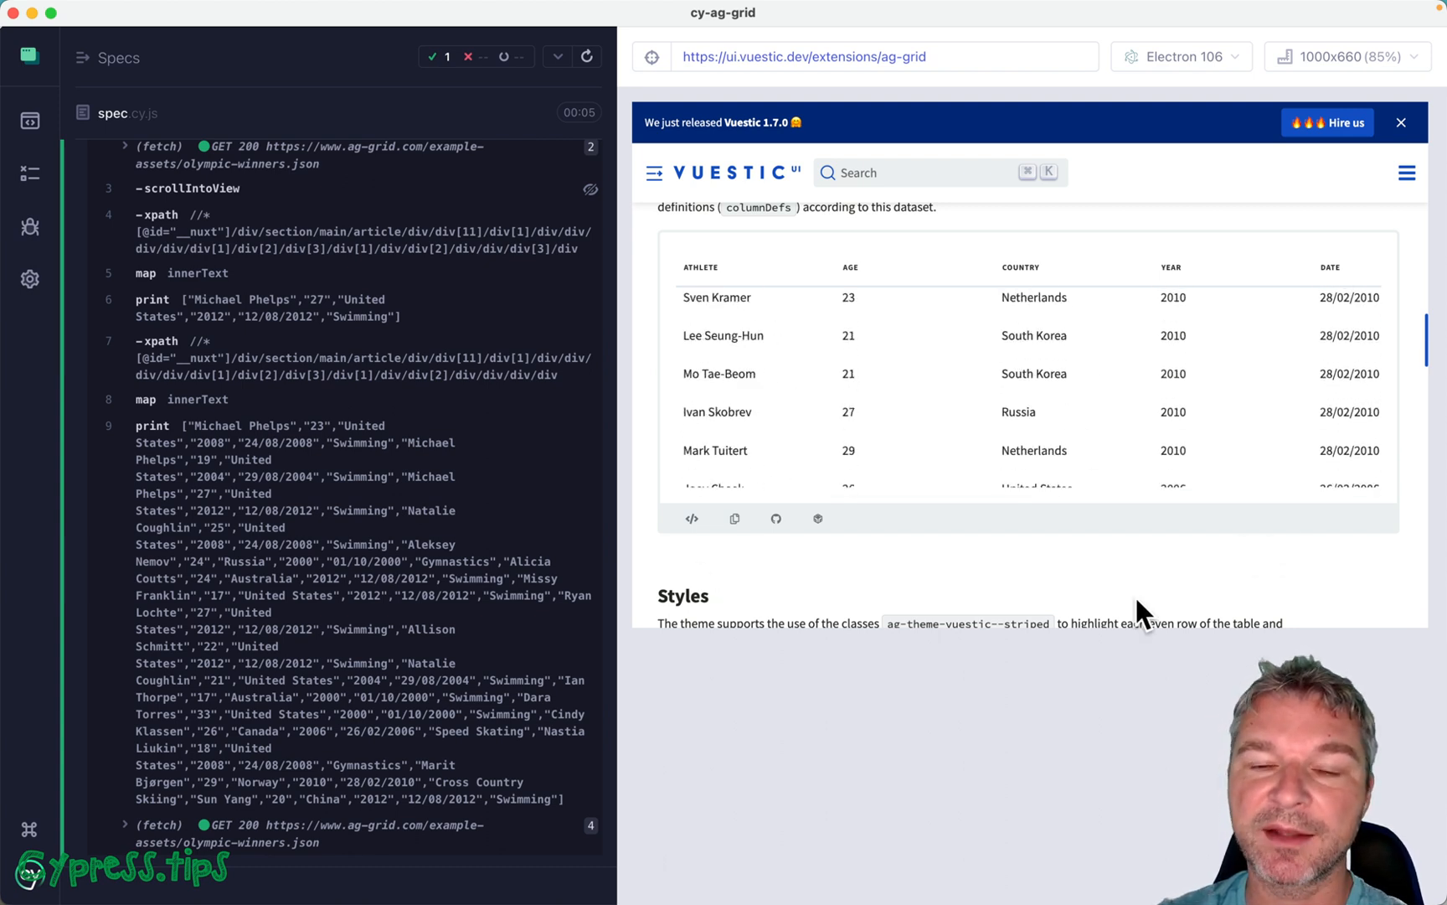
{"action": "scroll", "scroll_direction": "down", "scroll_amount": 3}
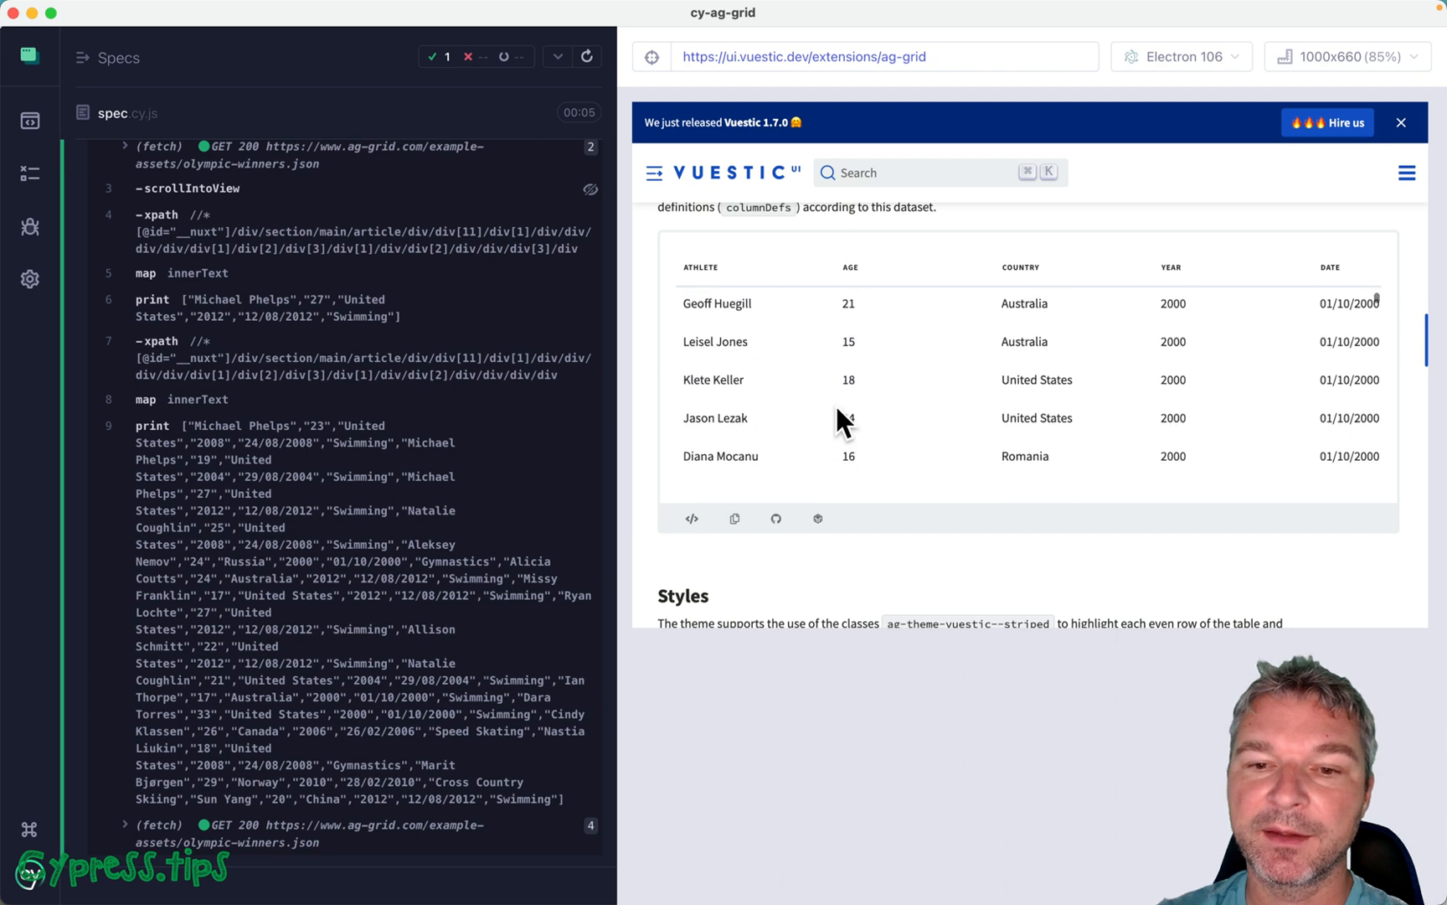
{"action": "scroll", "scroll_direction": "down", "scroll_amount": 3}
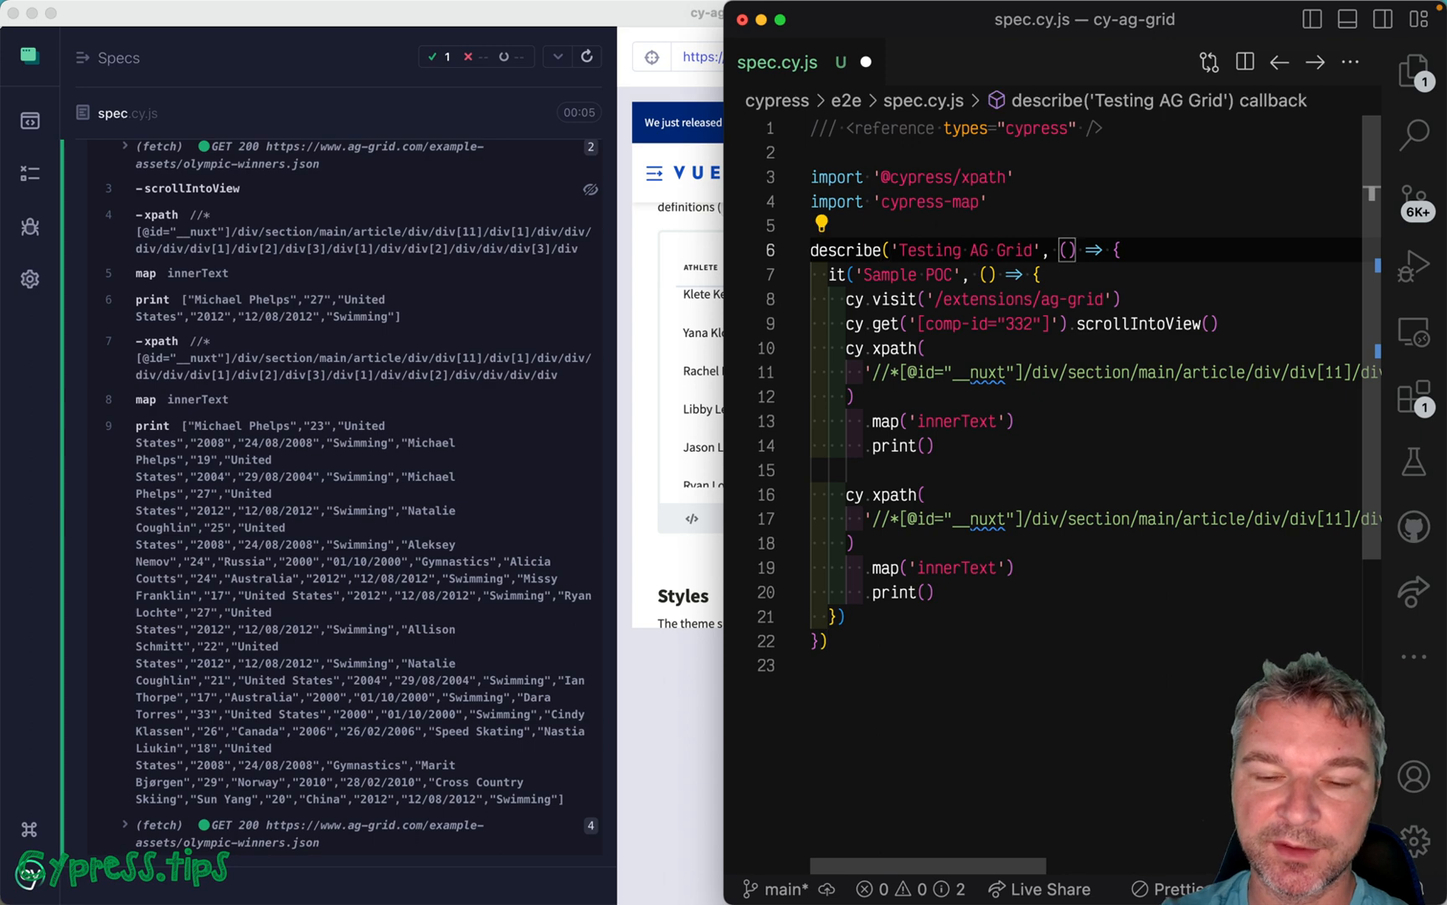
{"action": "type", "text": "{},"}
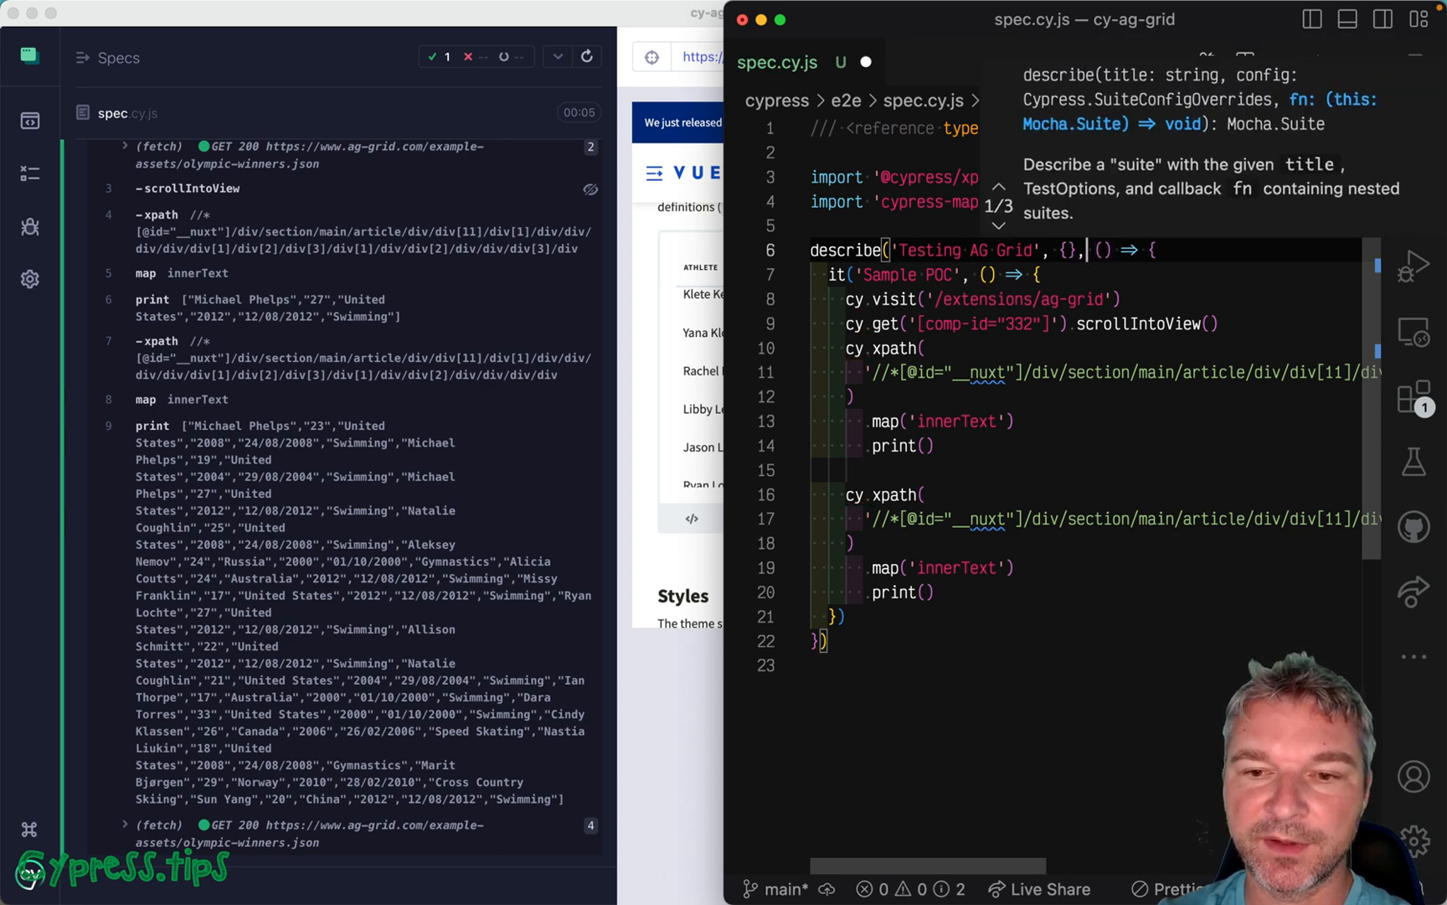
{"action": "type", "text": "base:"}
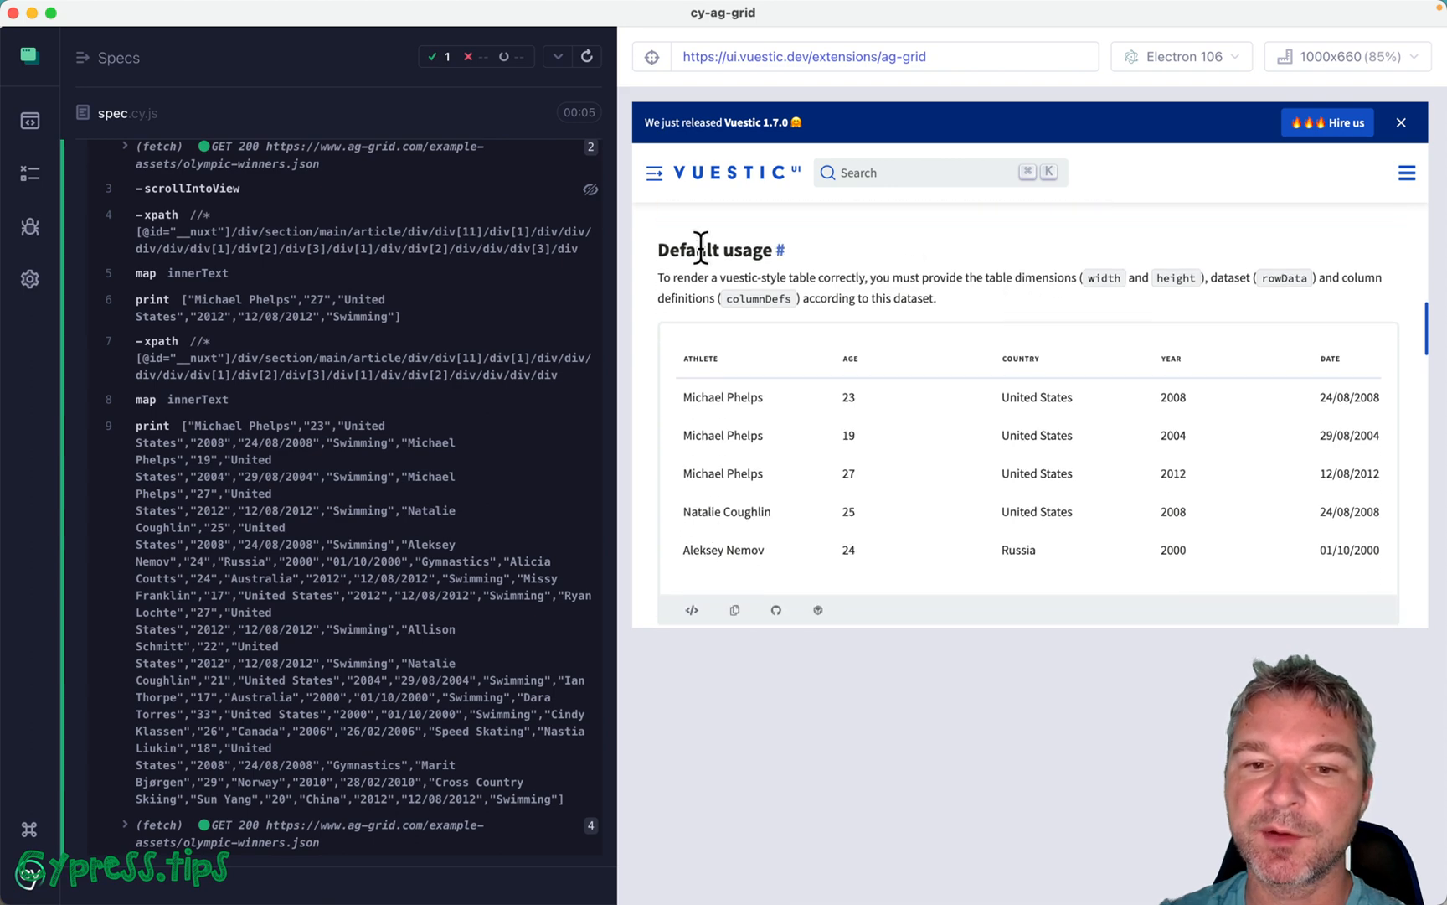
{"action": "mouse_move", "coordinate": [785, 265]}
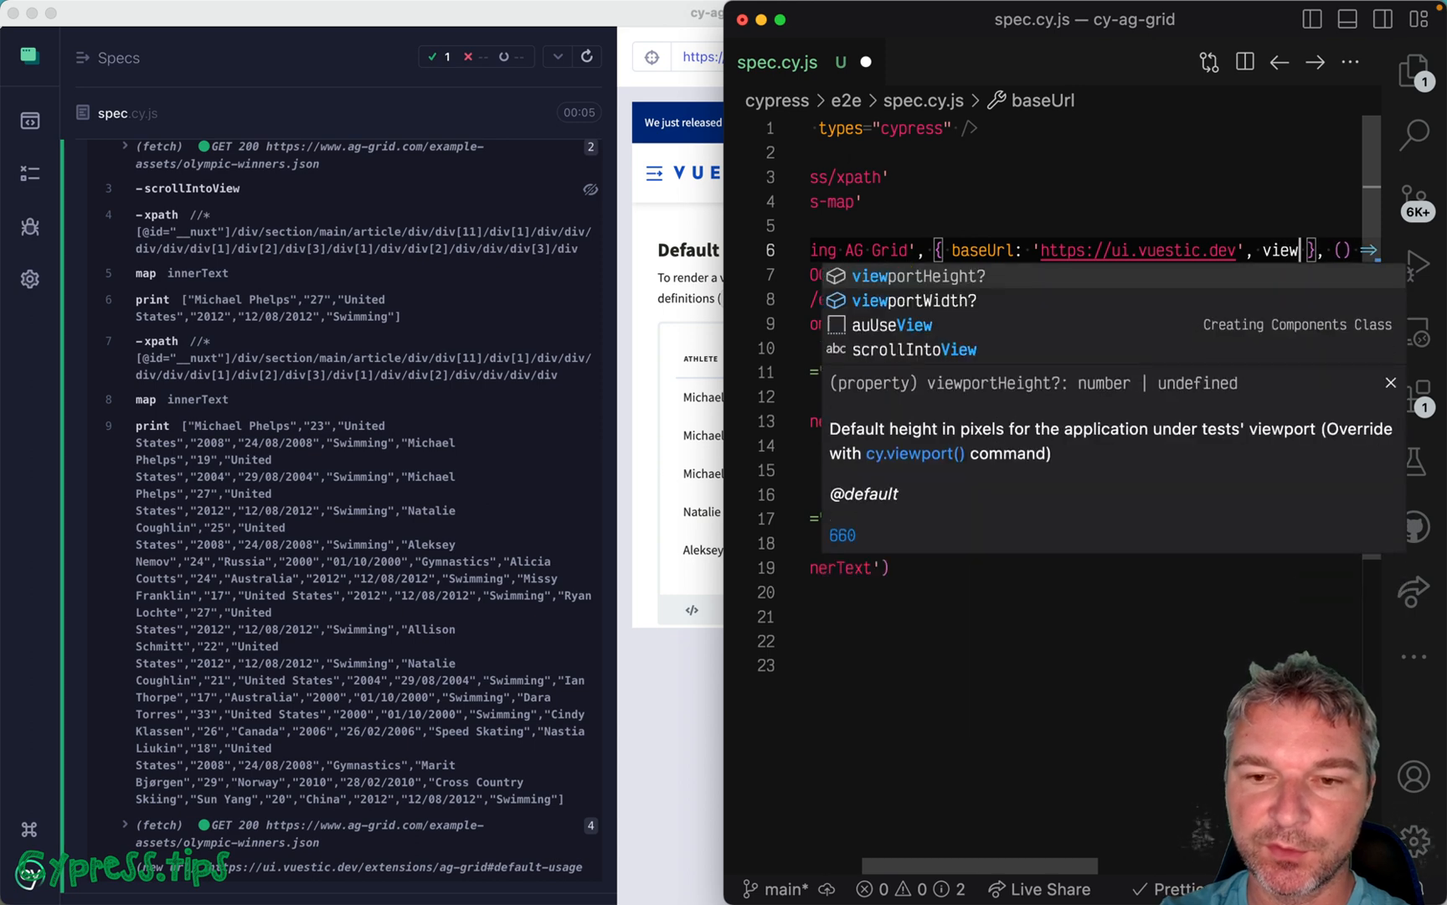
Step: Add viewportHeight to the suite options and select the cy.get grid lookup line
{"action": "type", "text": "viewportHeight"}
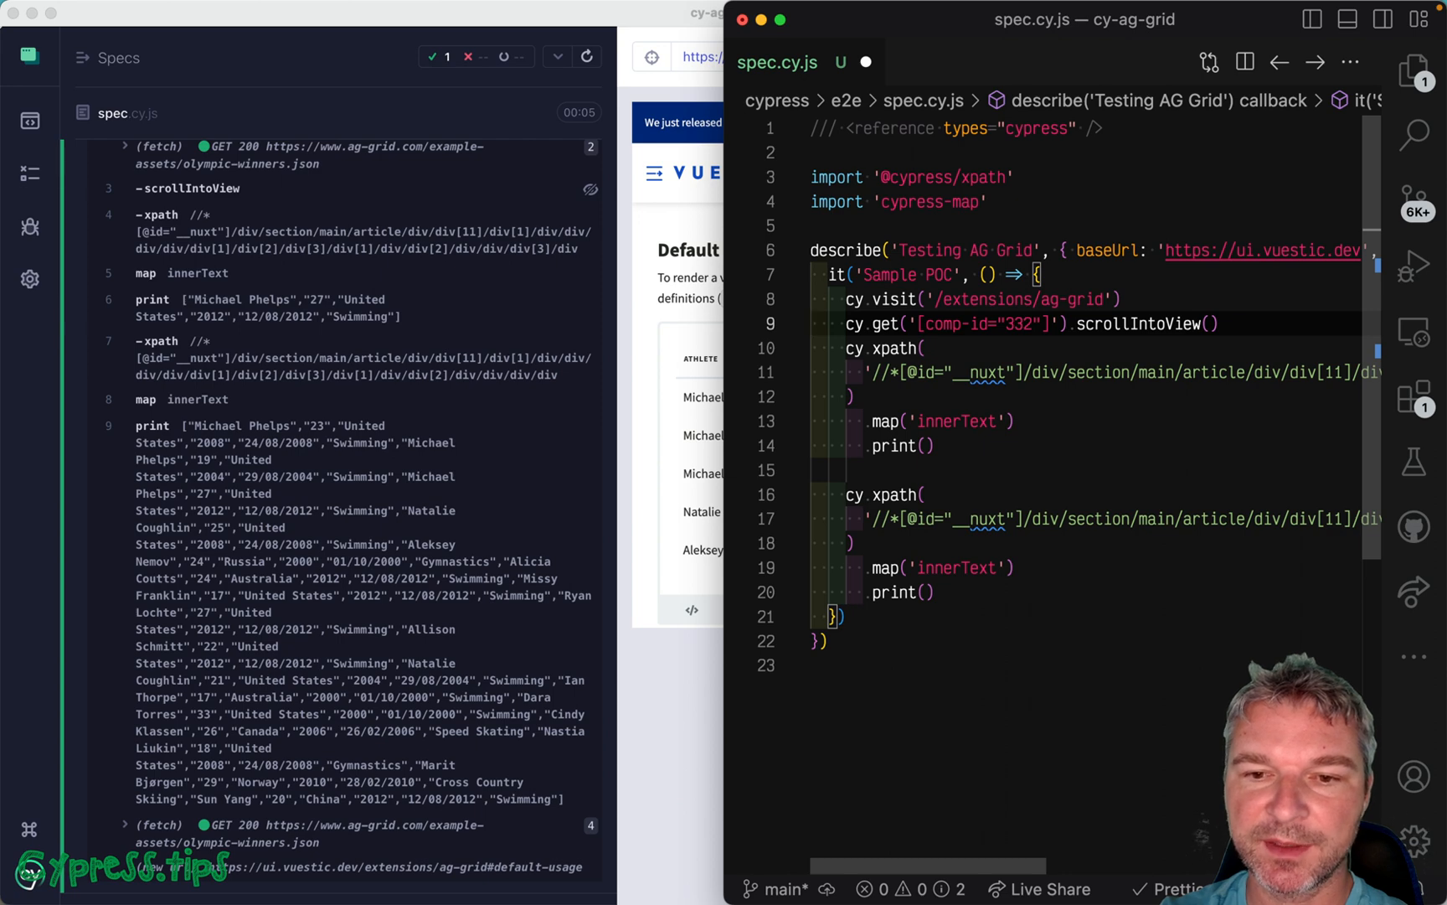
{"action": "double_click", "coordinate": [885, 324]}
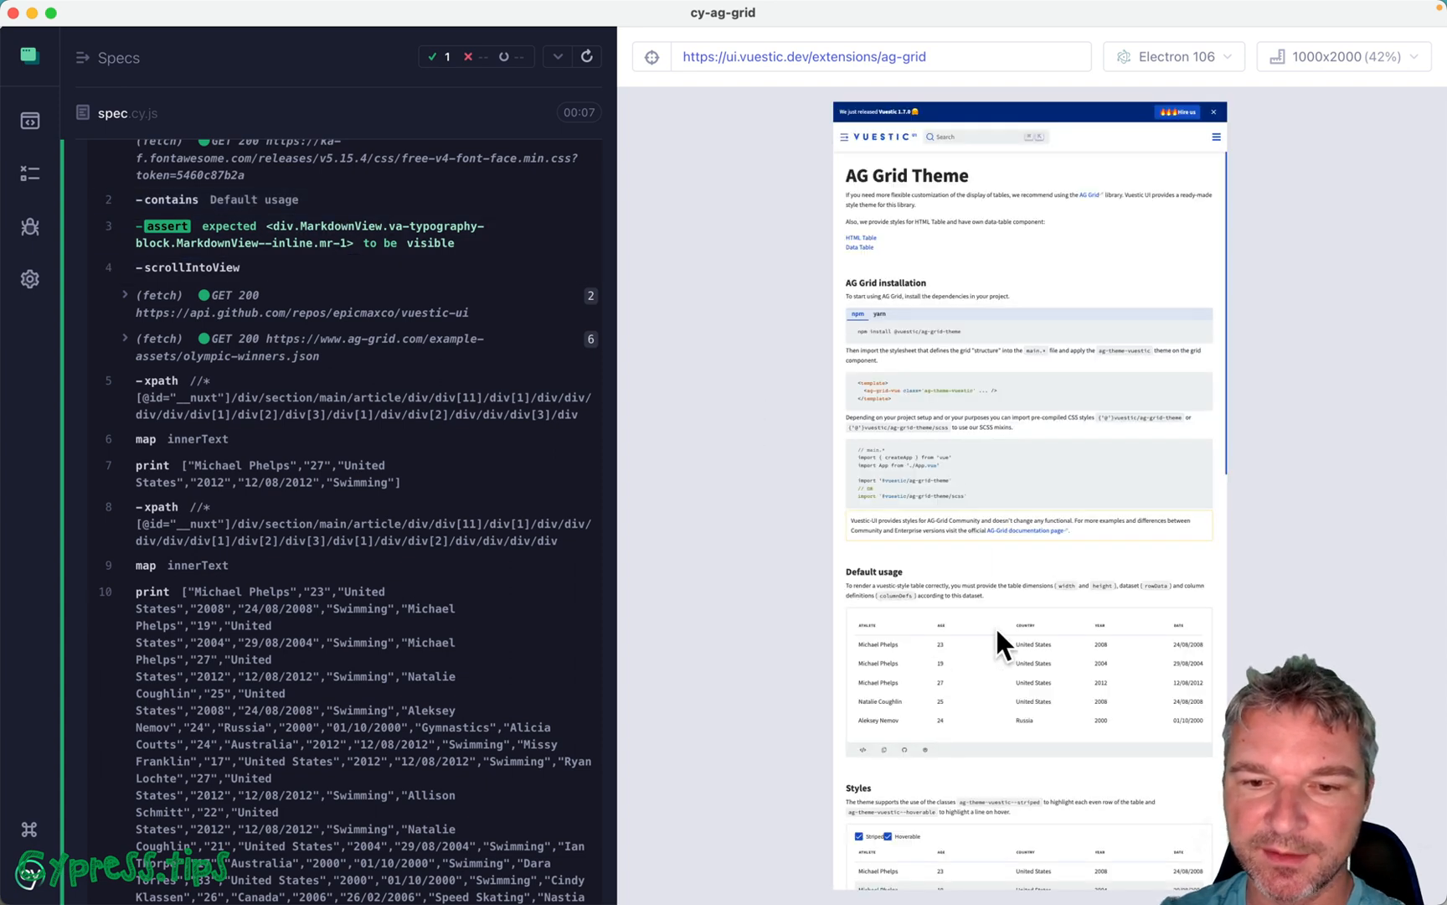
{"action": "mouse_move", "coordinate": [798, 718]}
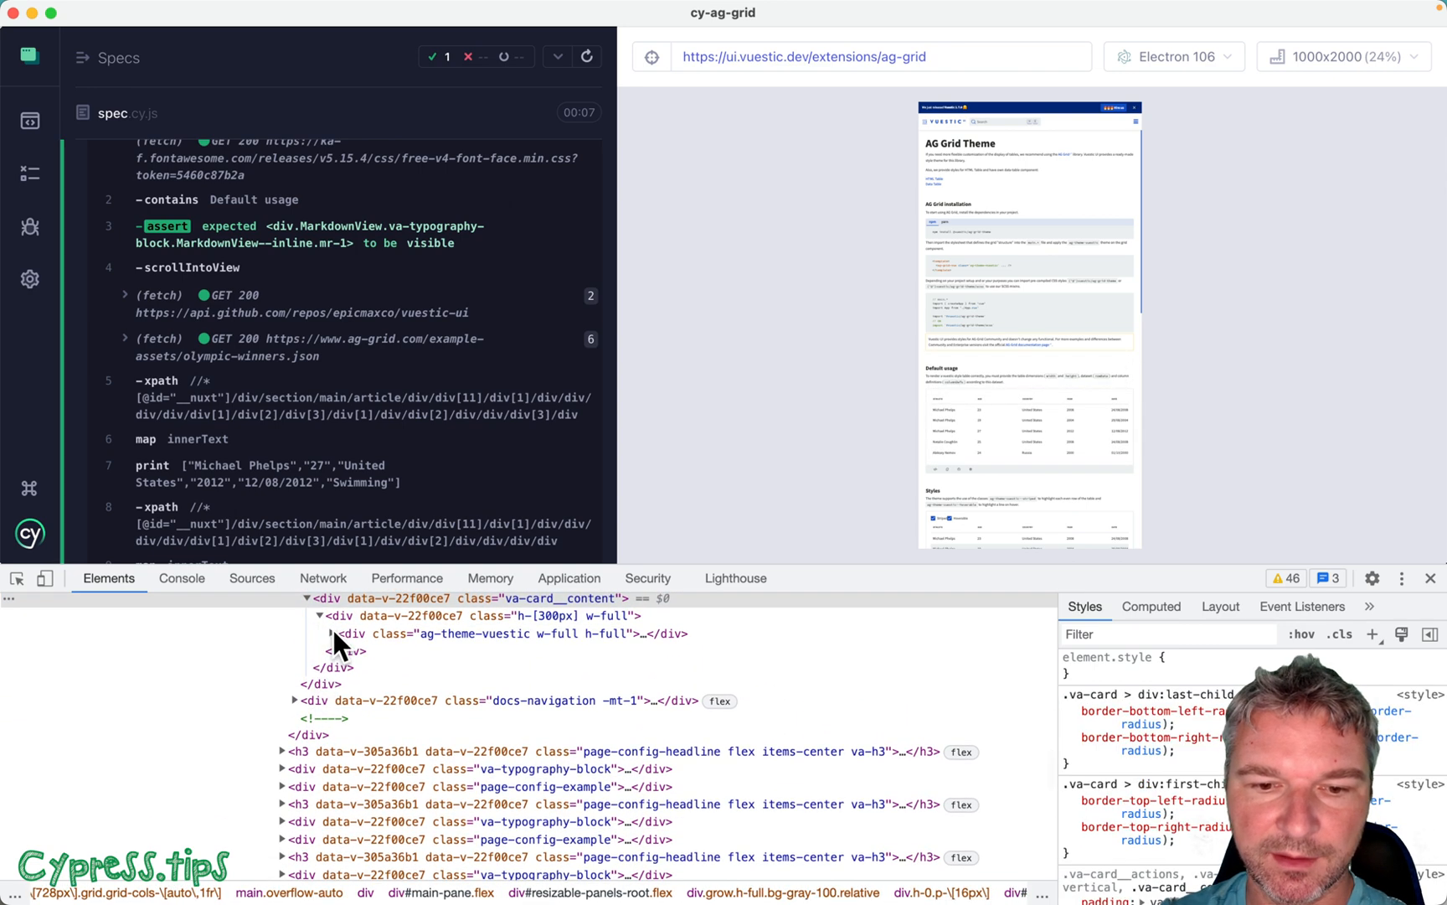
Step: Expand the ag-theme-vuestic and ag-root-wrapper nodes to find the role="treegrid" div
{"action": "left_click", "coordinate": [343, 633]}
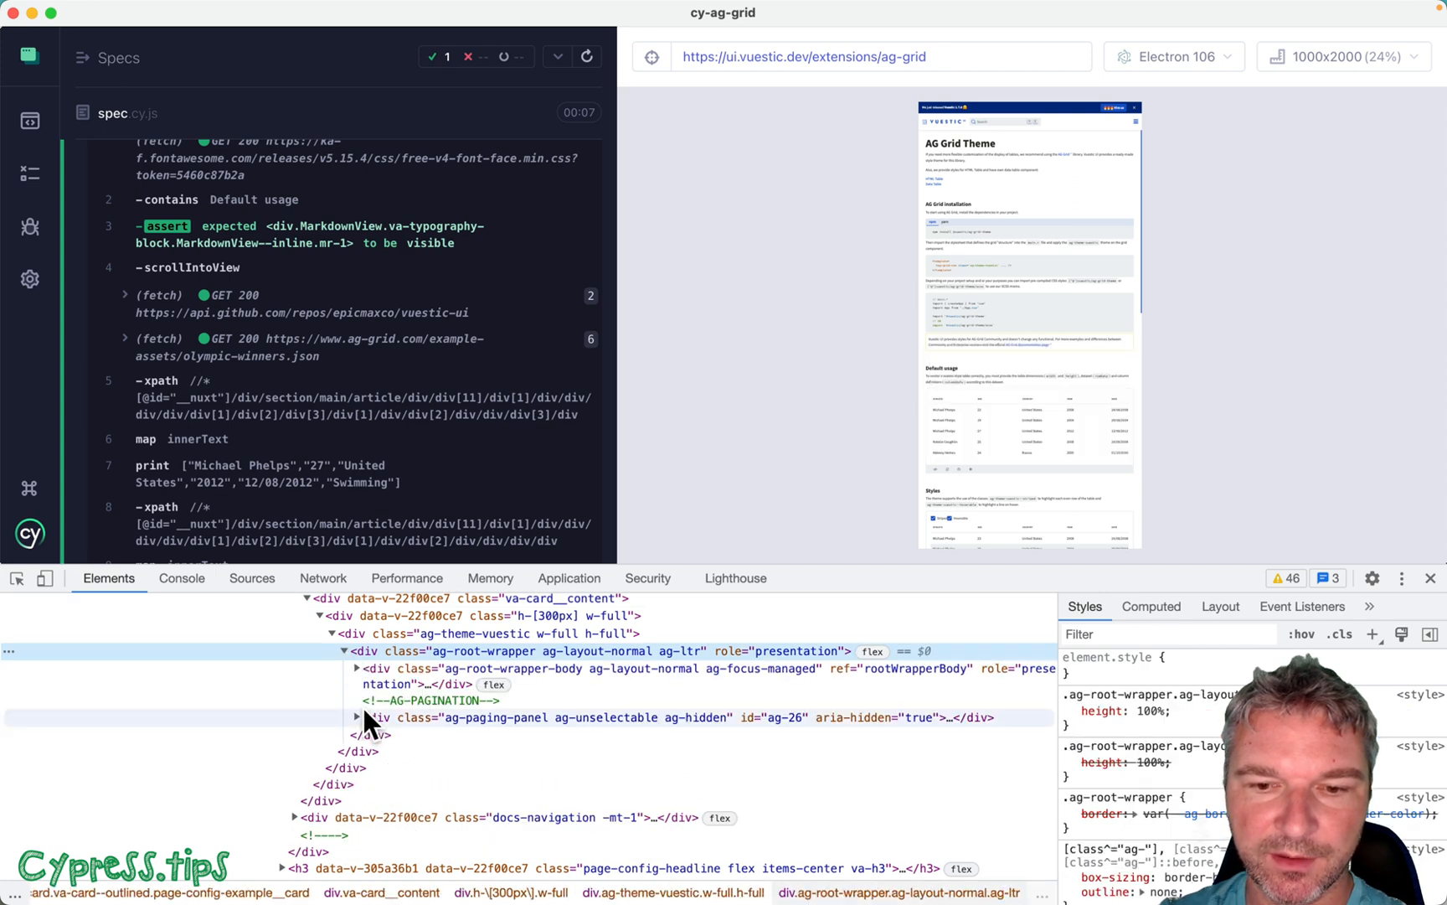
{"action": "left_click", "coordinate": [356, 717]}
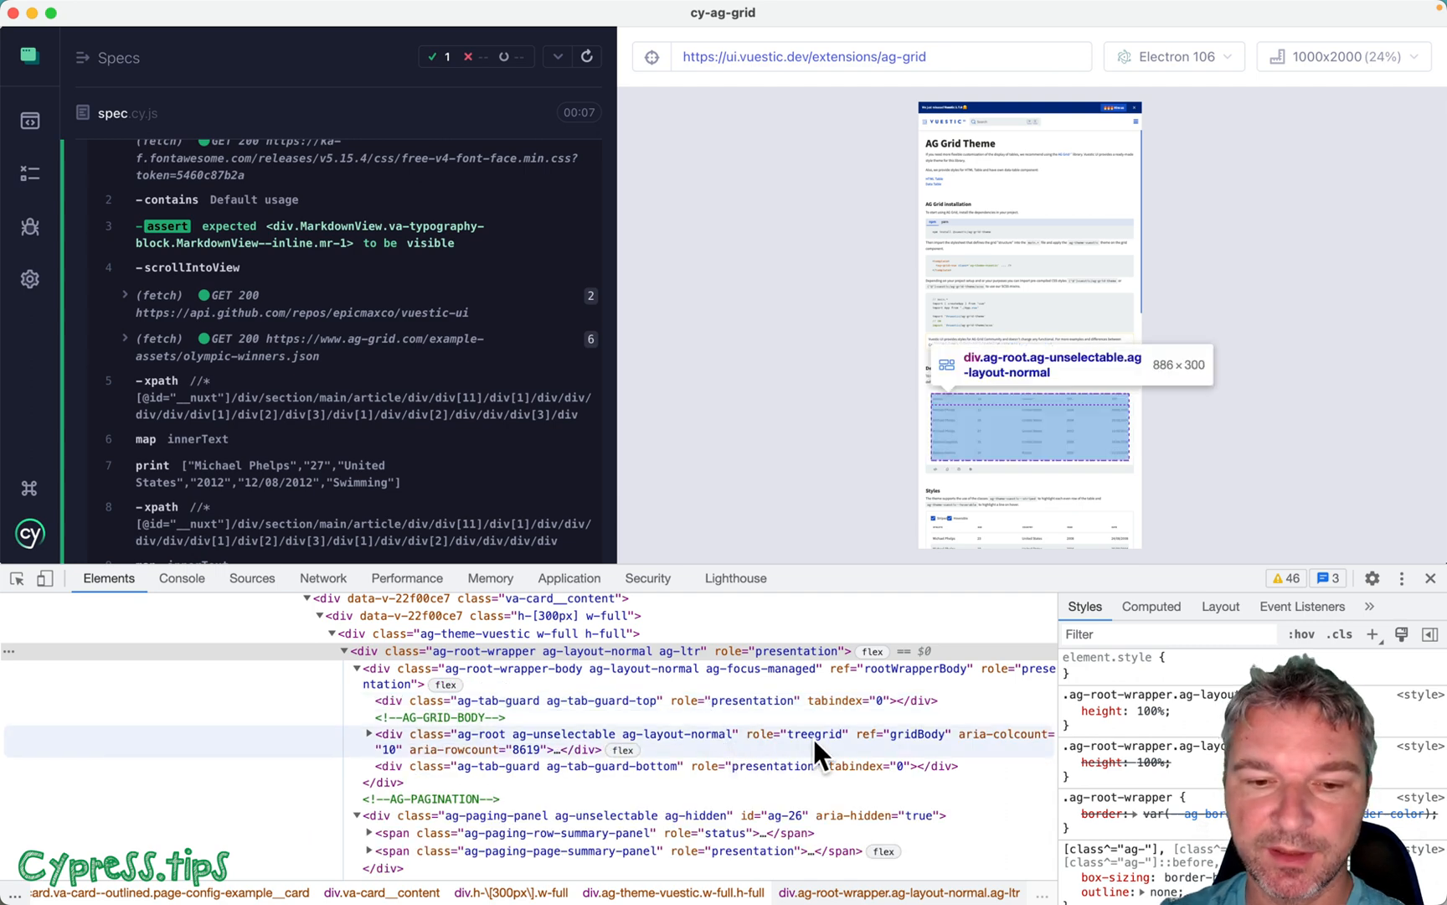
{"action": "left_click", "coordinate": [367, 734]}
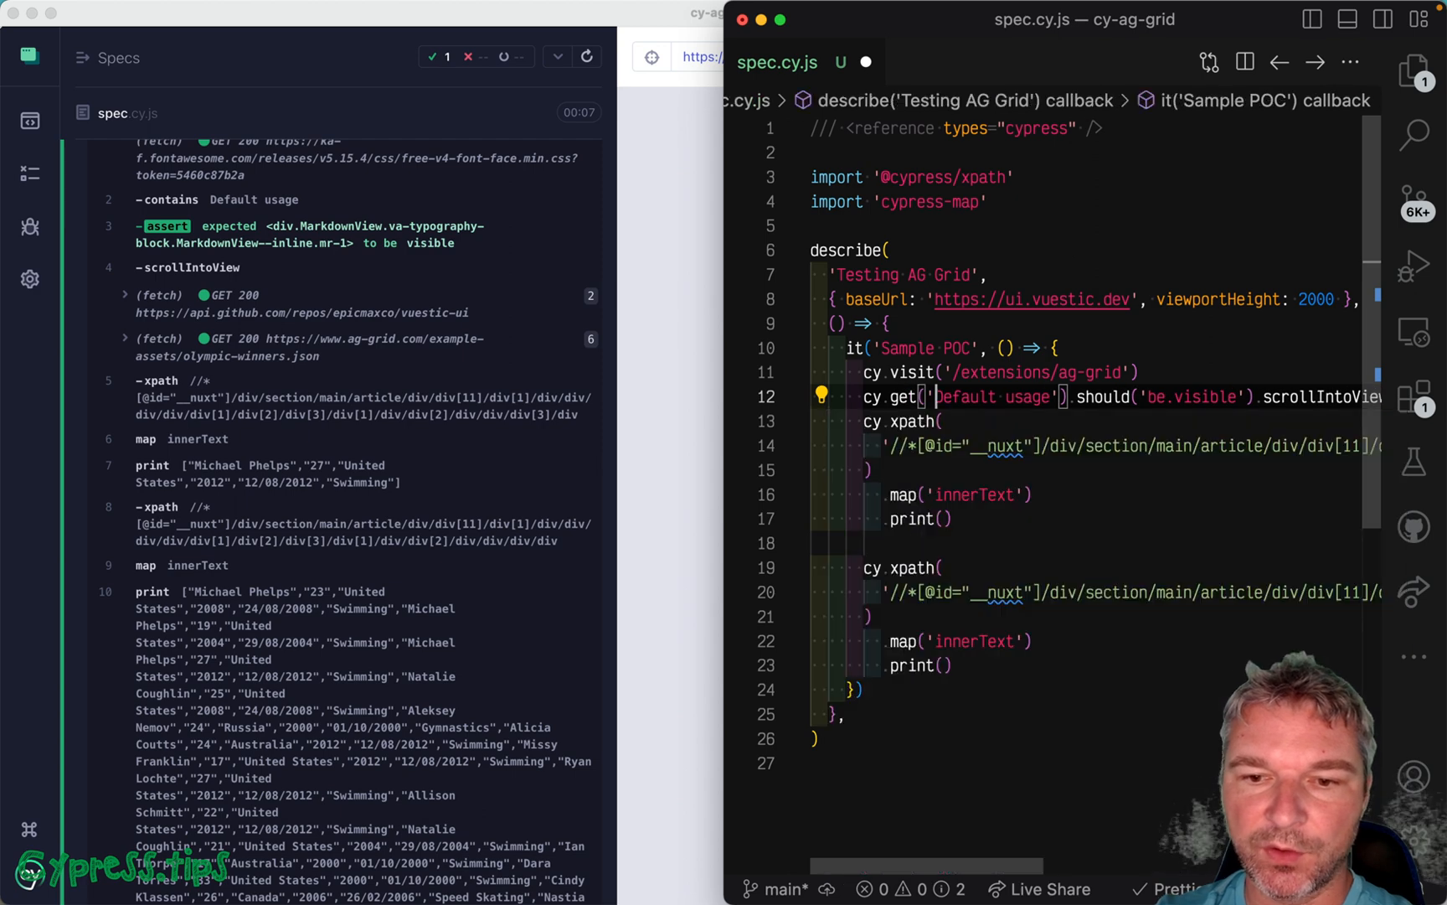
Step: Target the first [role="treegrid"] element and return right after scrollIntoView
{"action": "type", "text": "[role=\"treegrid\"]"}
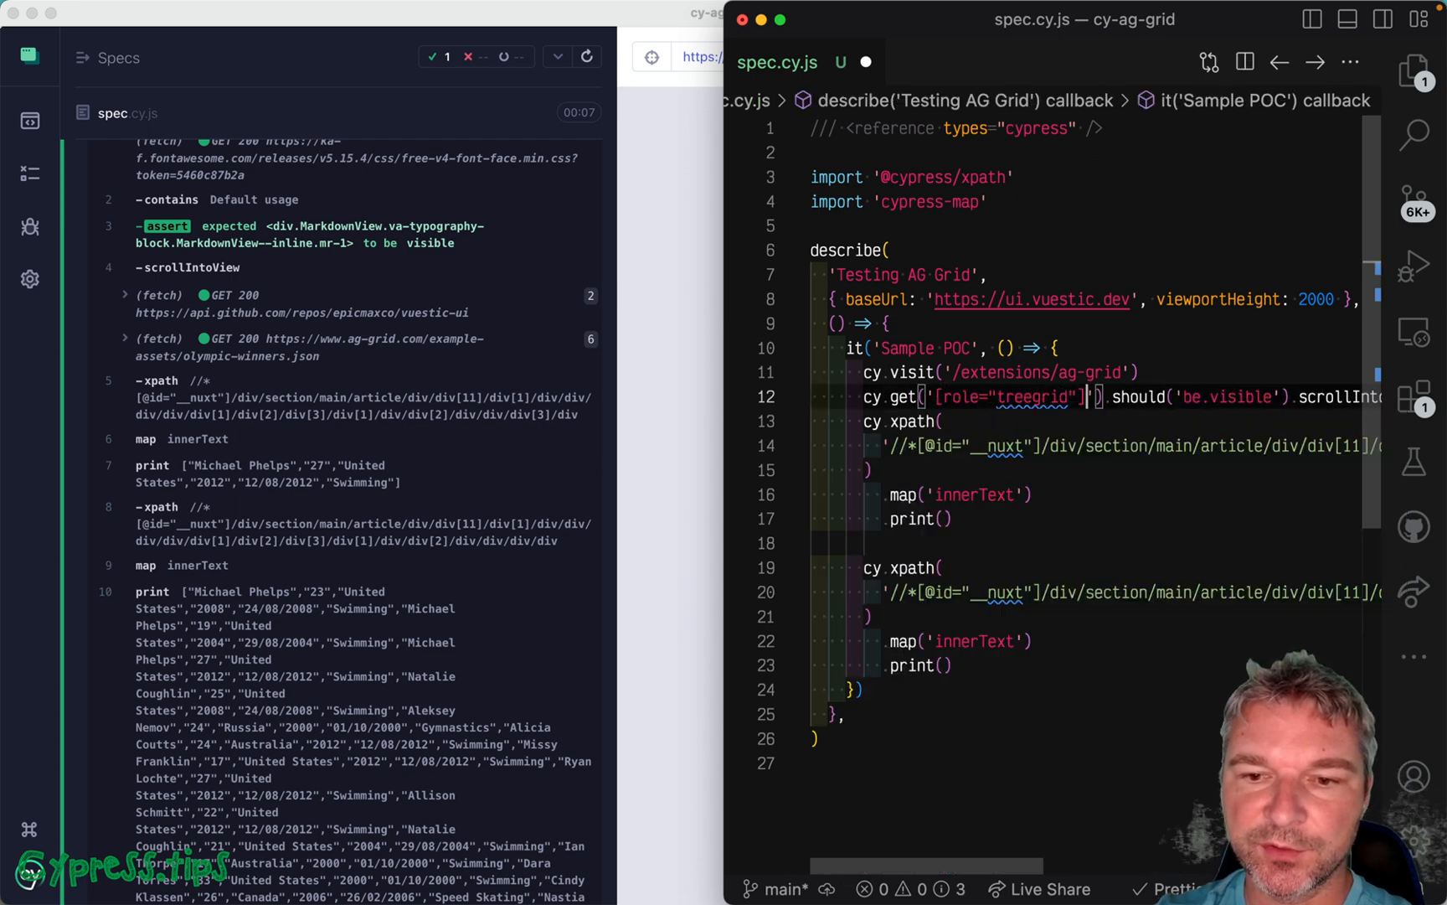
{"action": "double_click", "coordinate": [1140, 397]}
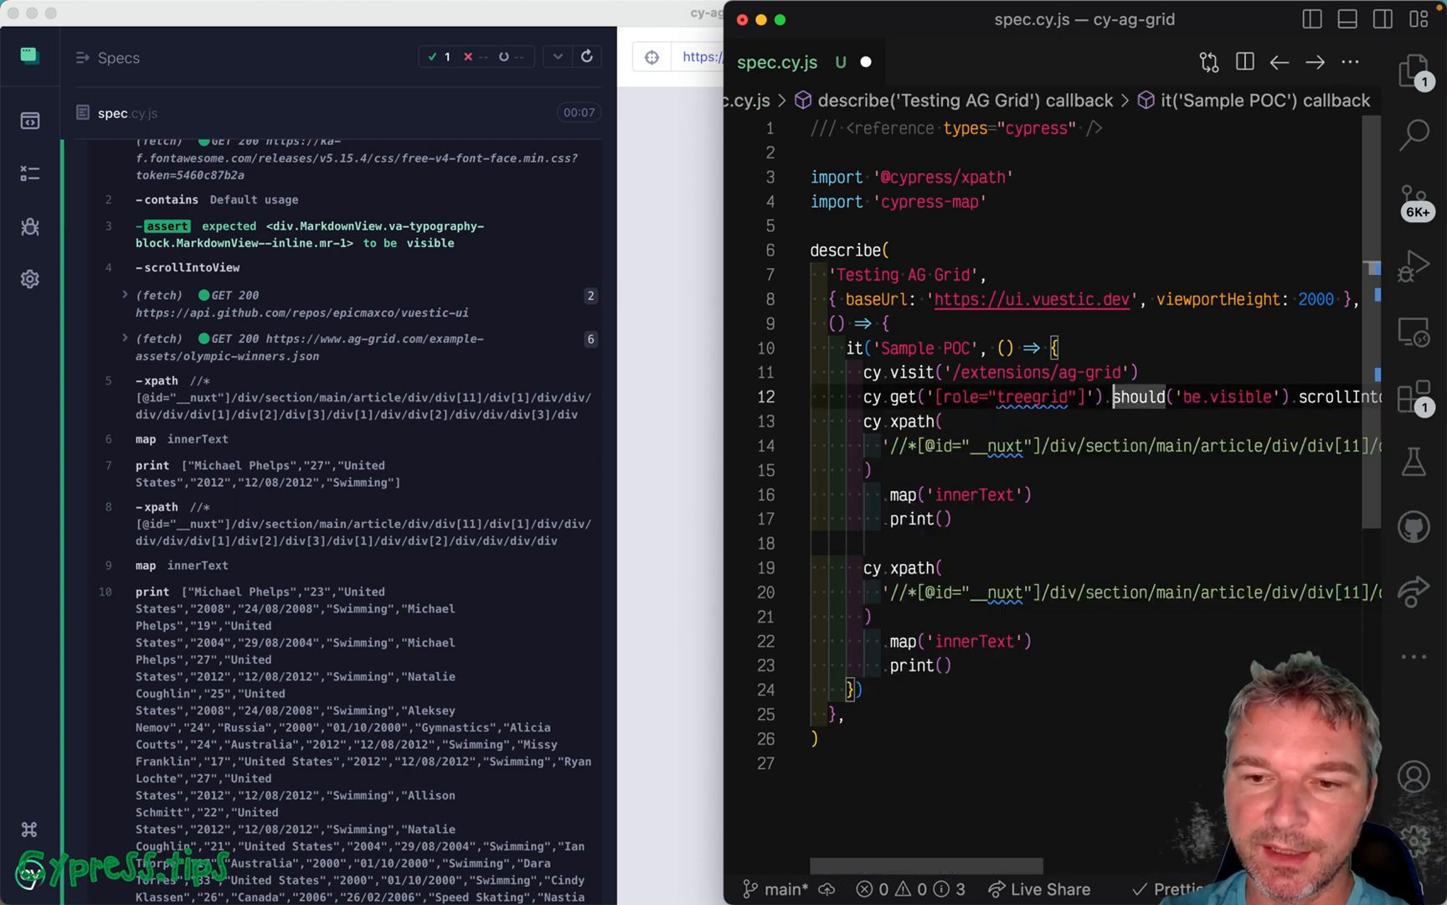
{"action": "type", "text": ".first()"}
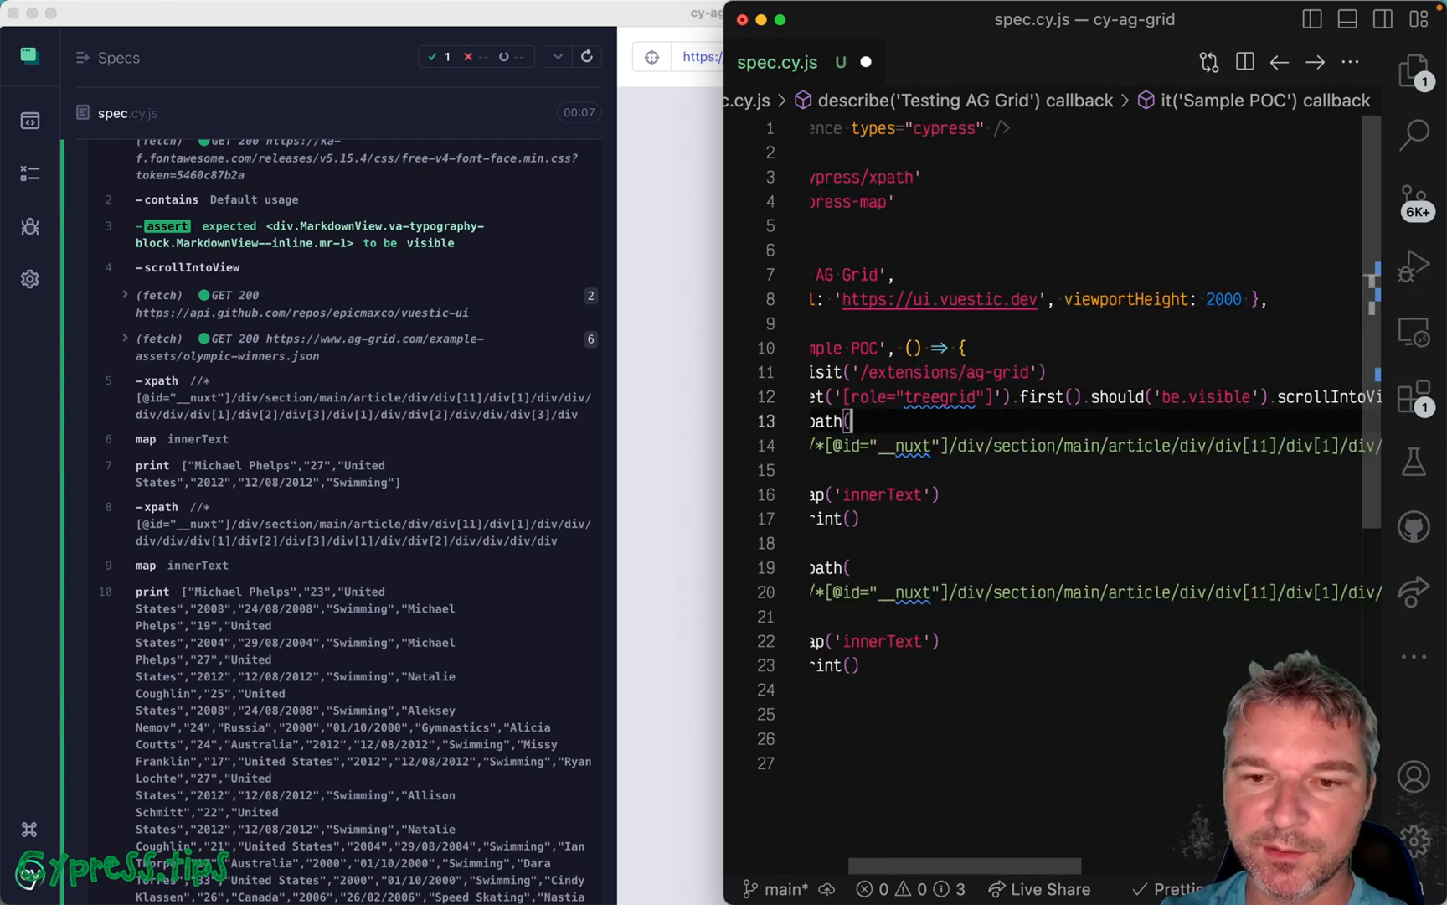
{"action": "type", "text": "ret"}
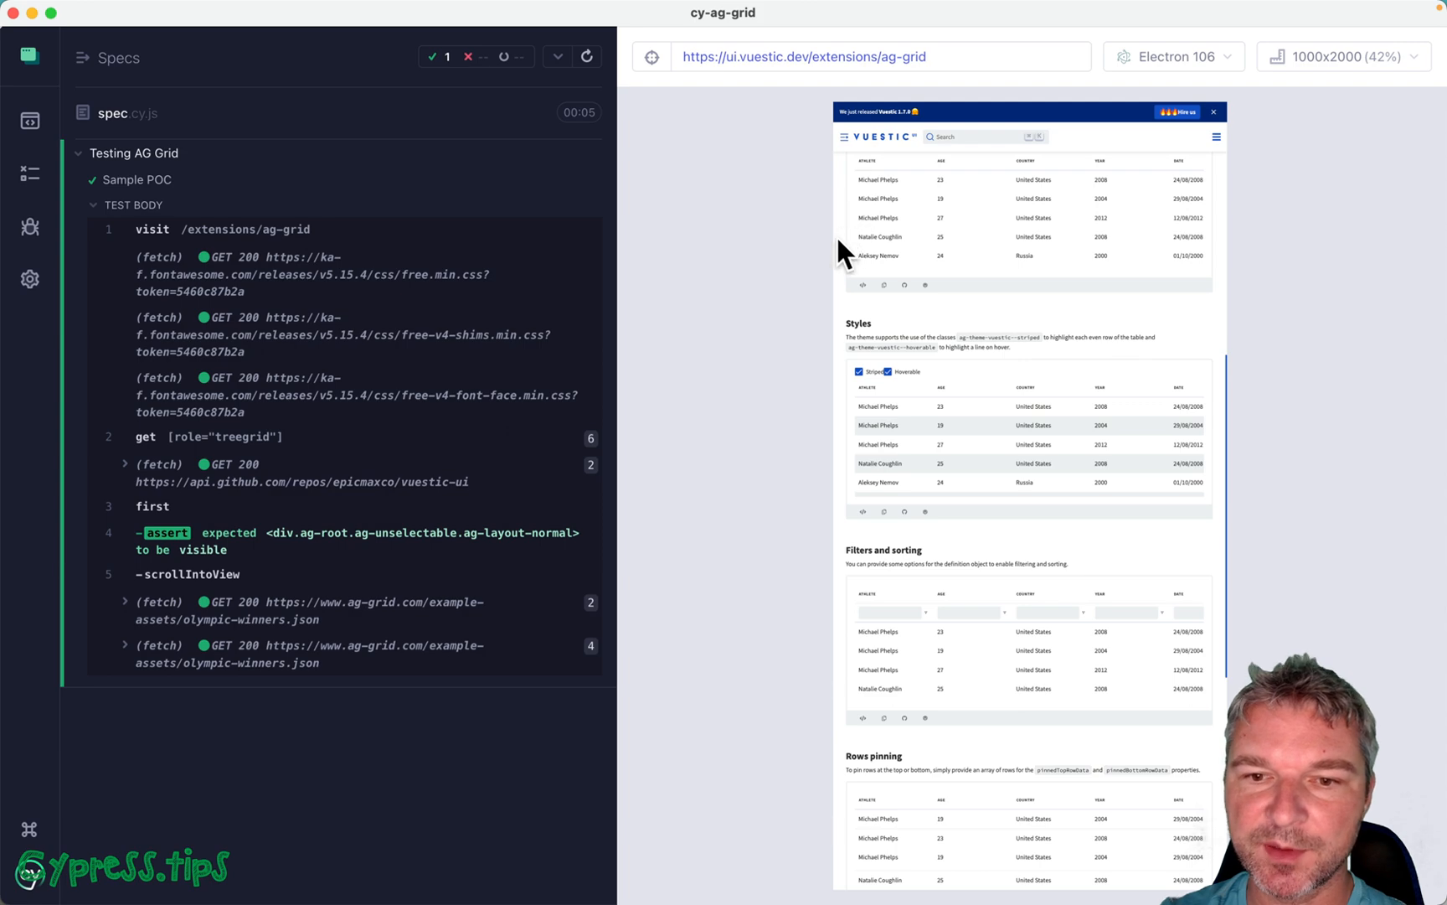
{"action": "scroll", "scroll_direction": "down", "scroll_amount": 3}
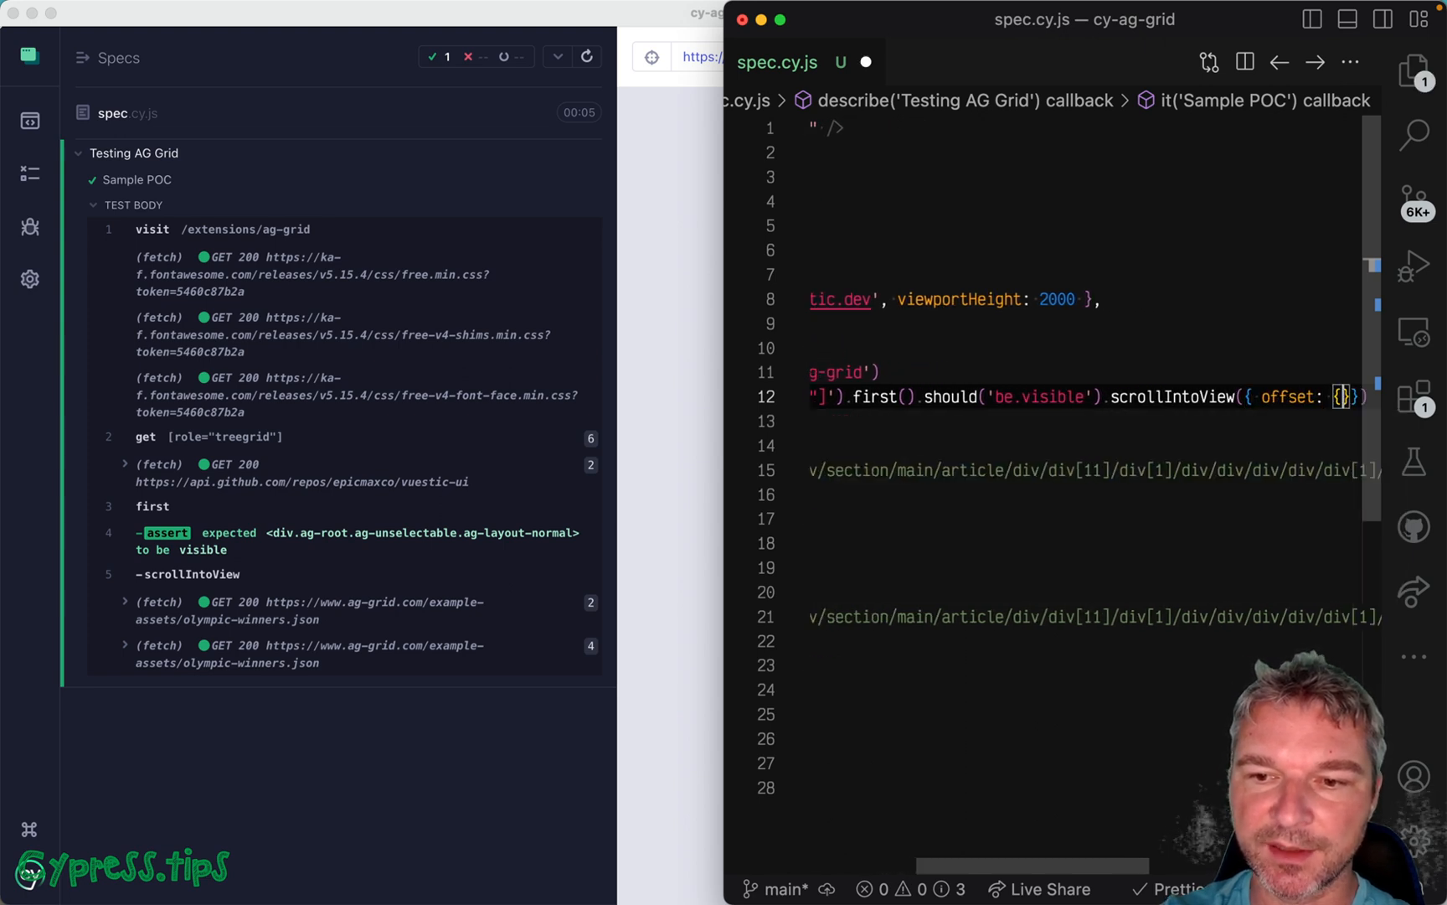
Step: Pass a scrollIntoView offset of left 0 and top -200
{"action": "type", "text": "left: 0,"}
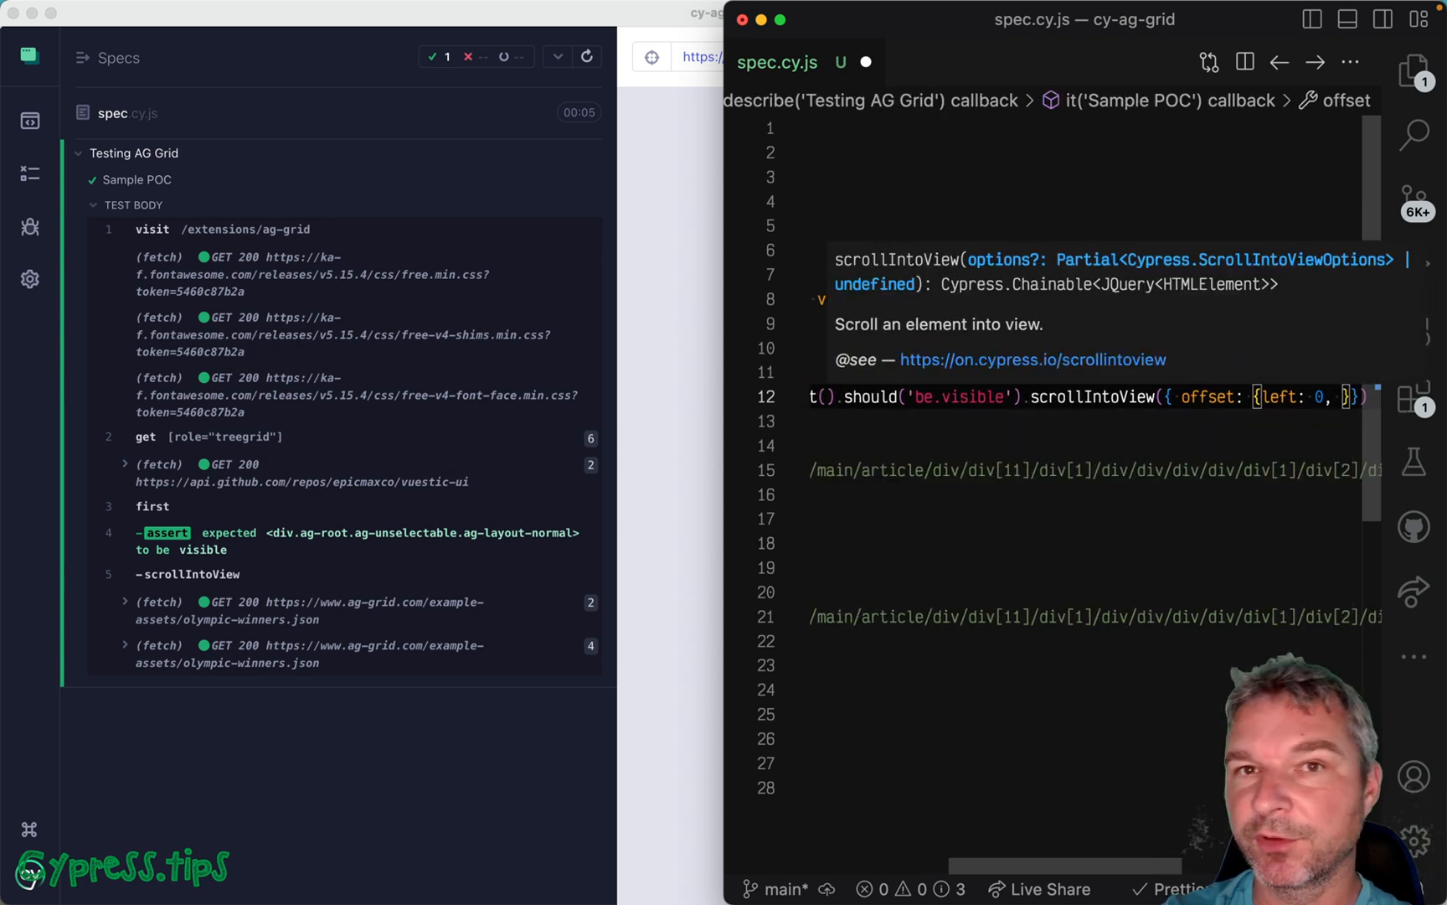
{"action": "type", "text": "top"}
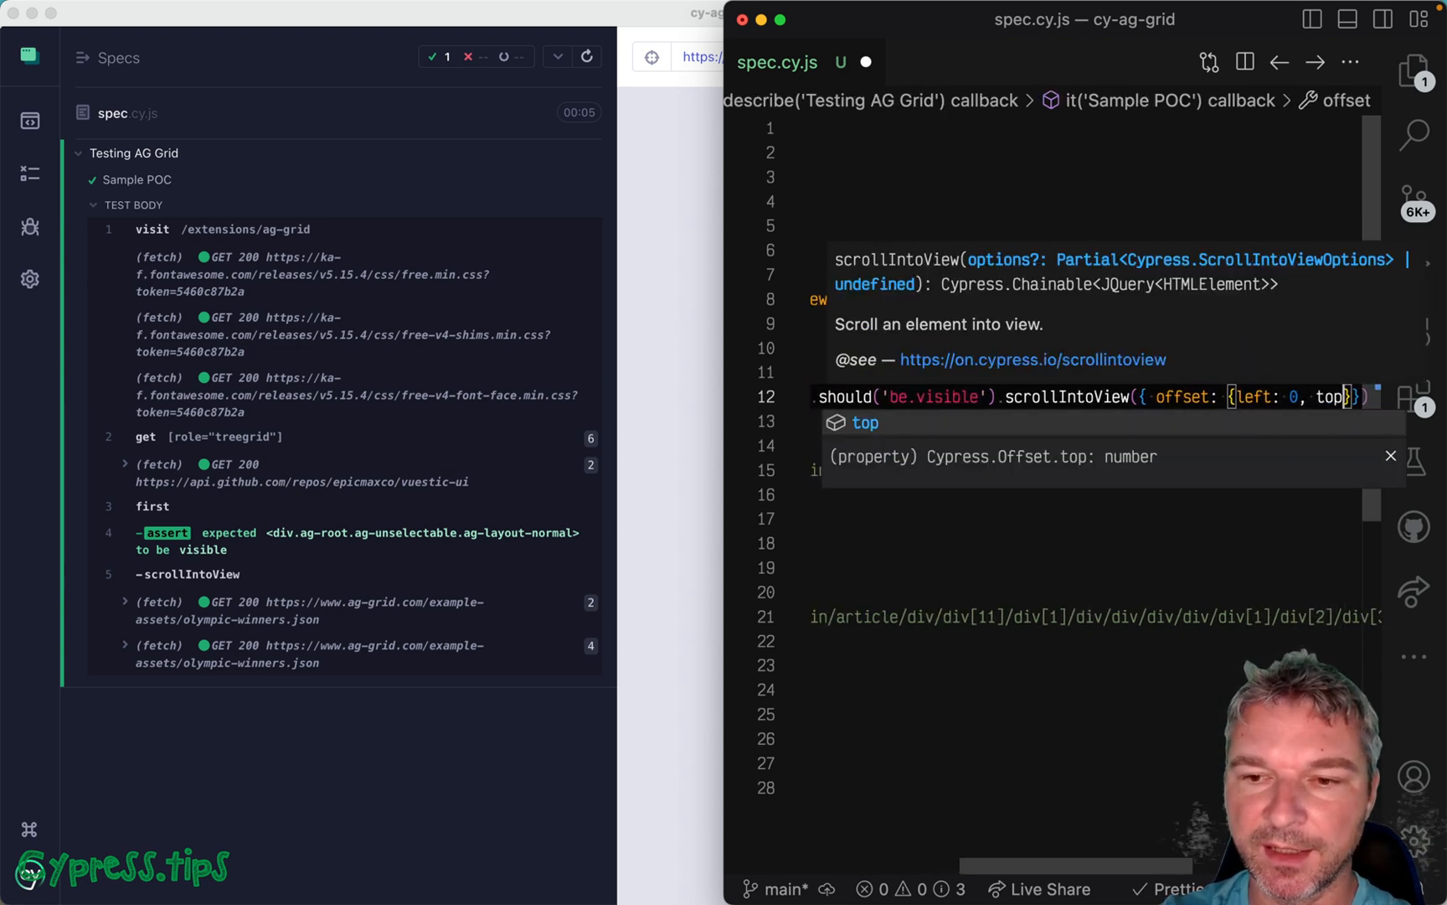
{"action": "type", "text": "-200"}
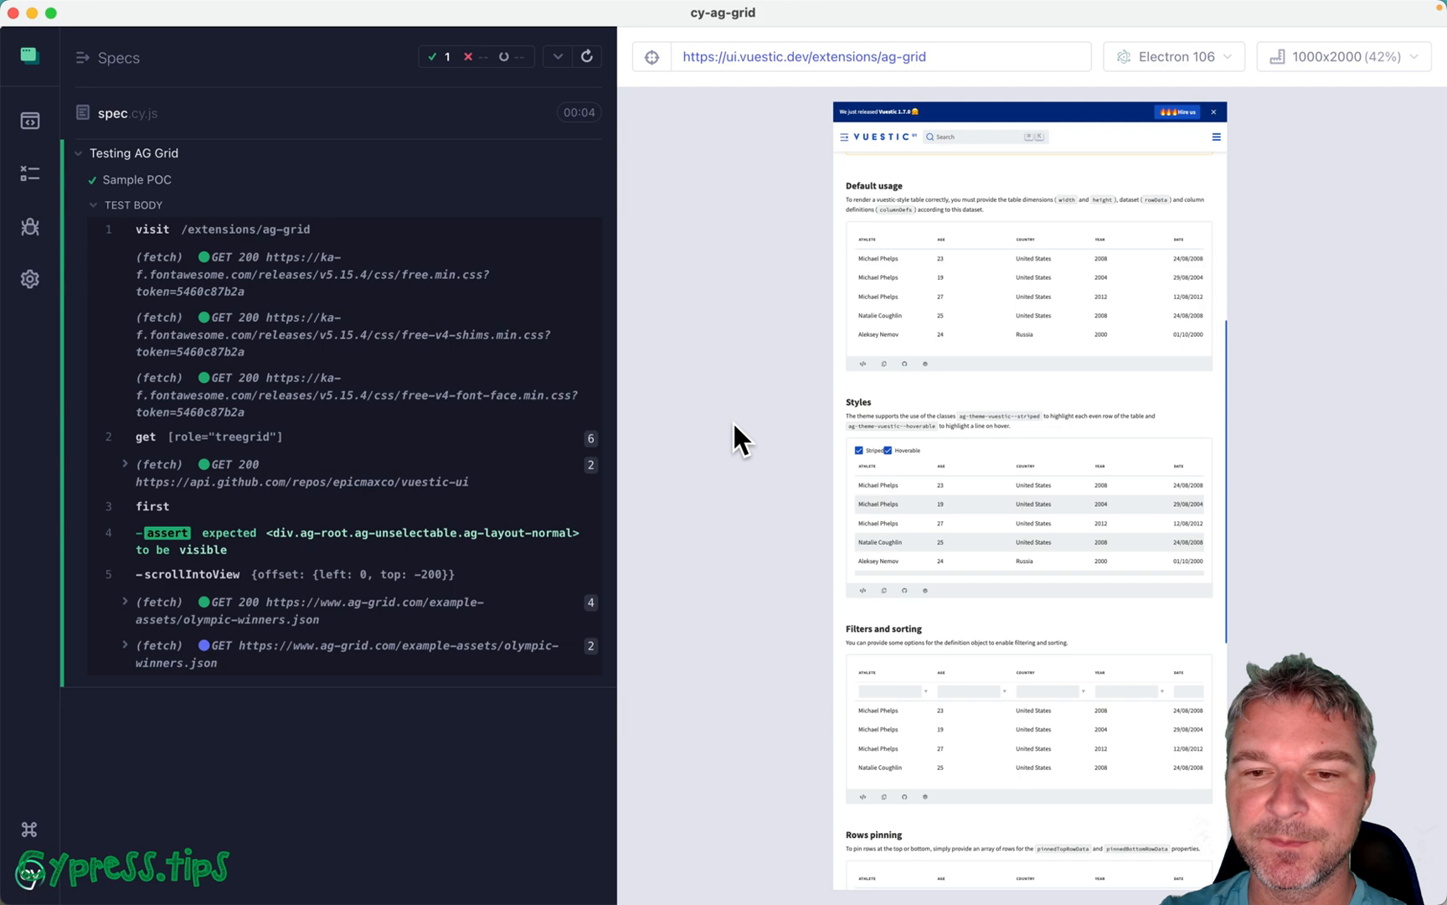
{"action": "mouse_move", "coordinate": [835, 281]}
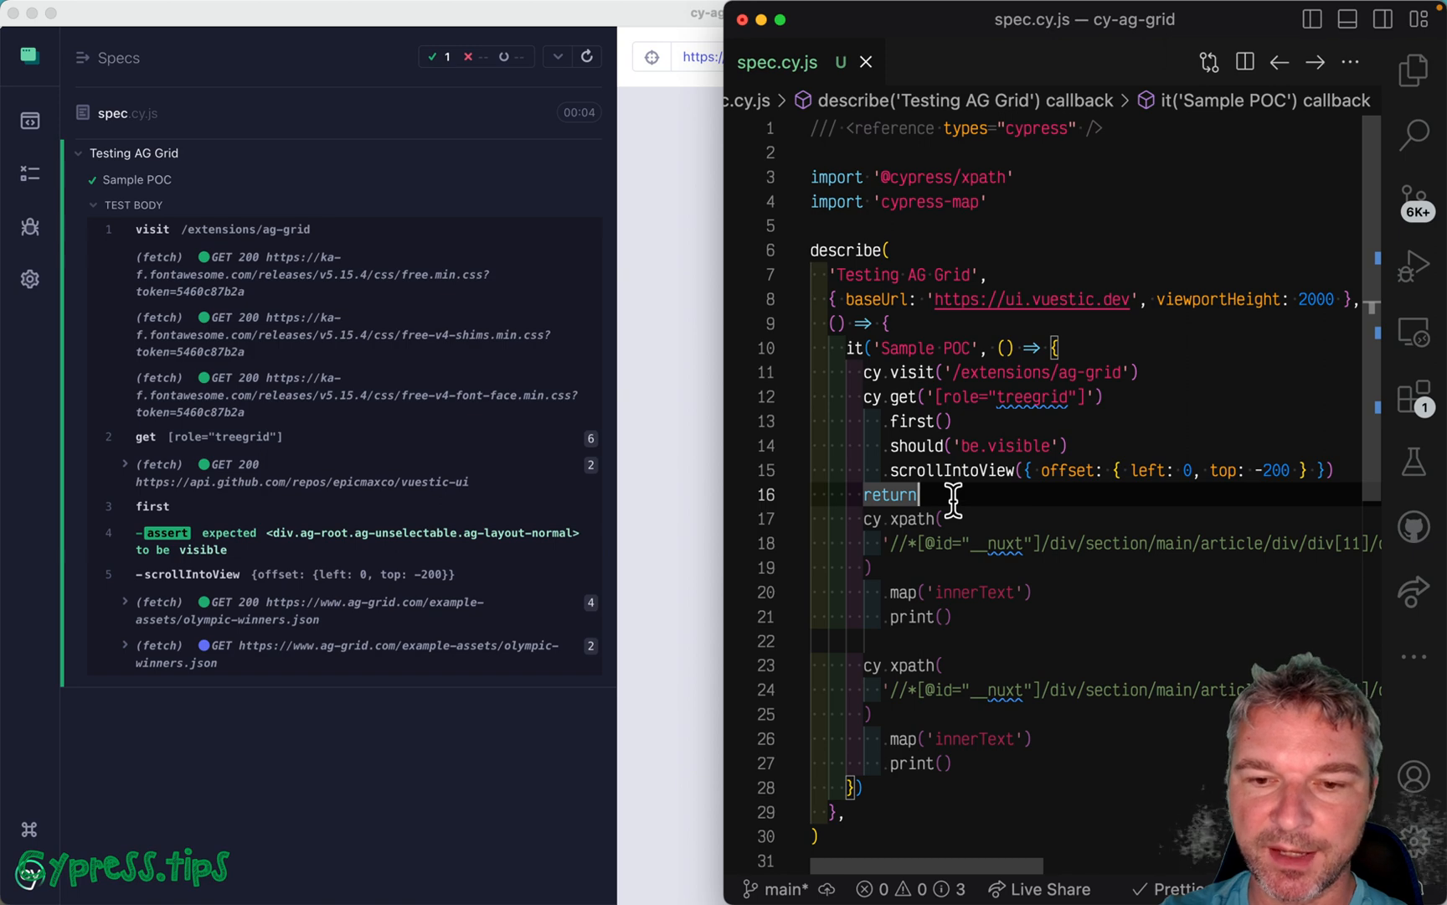
Step: Chain .find('[role=row]') with a 'have.length.above' row-count assertion
{"action": "type", "text": "find('"}
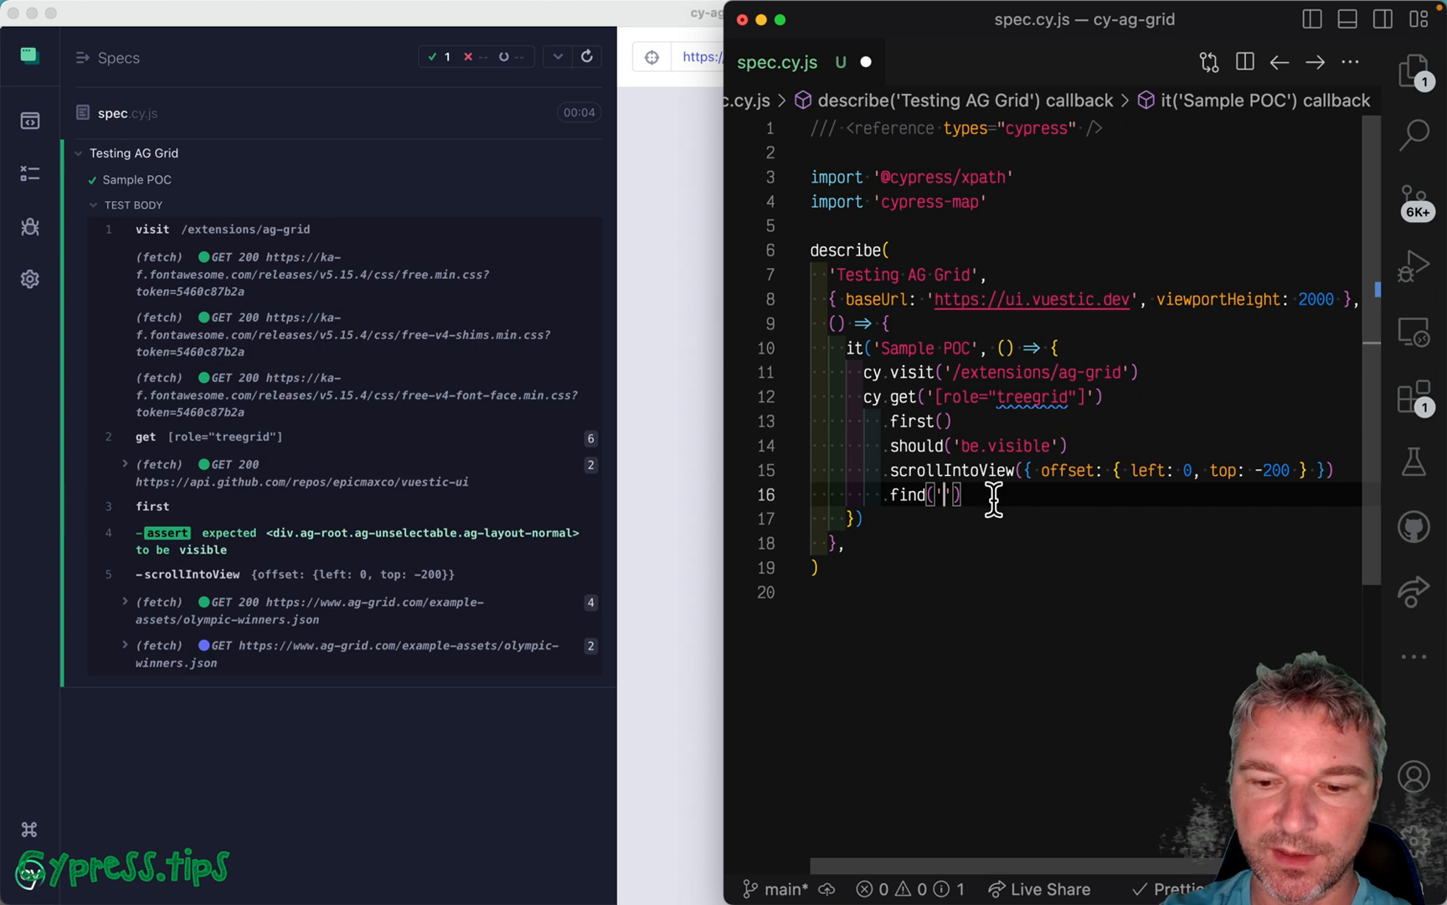
{"action": "type", "text": "[role=row]"}
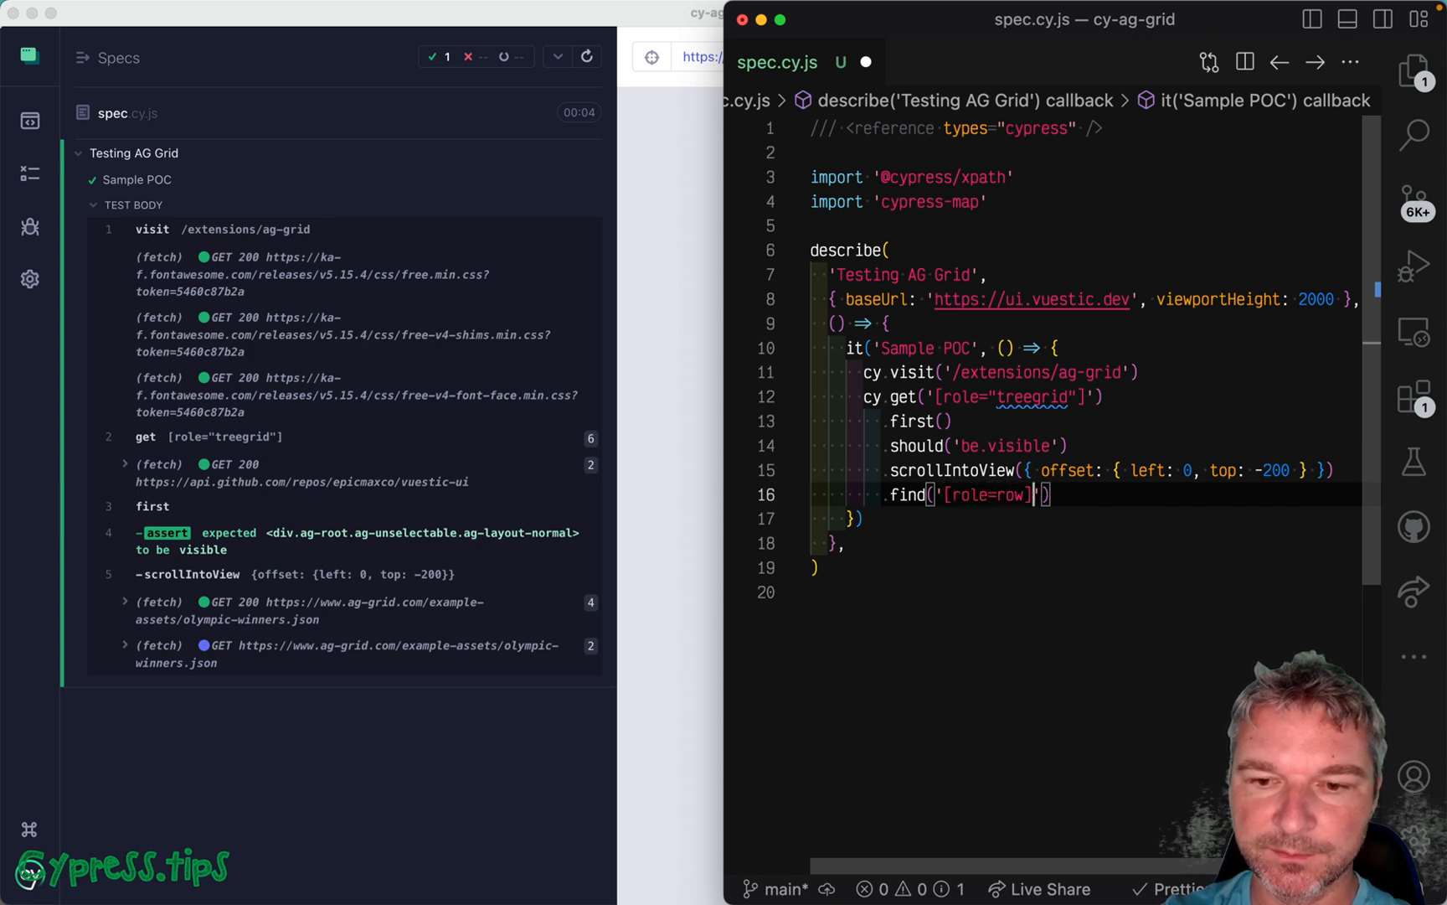
{"action": "type", "text": ".should("}
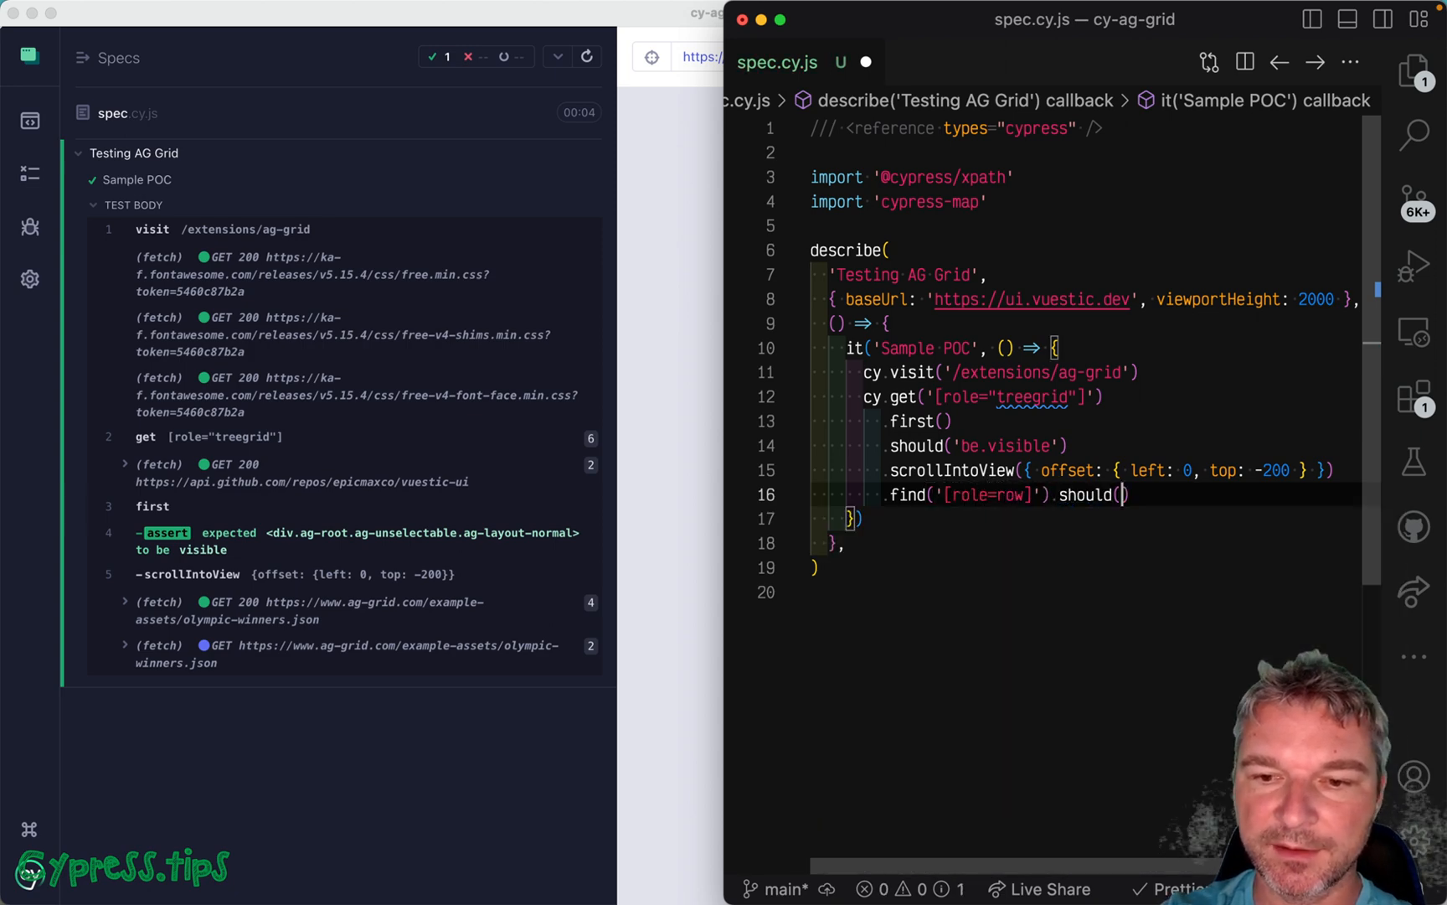
{"action": "type", "text": "'have.le"}
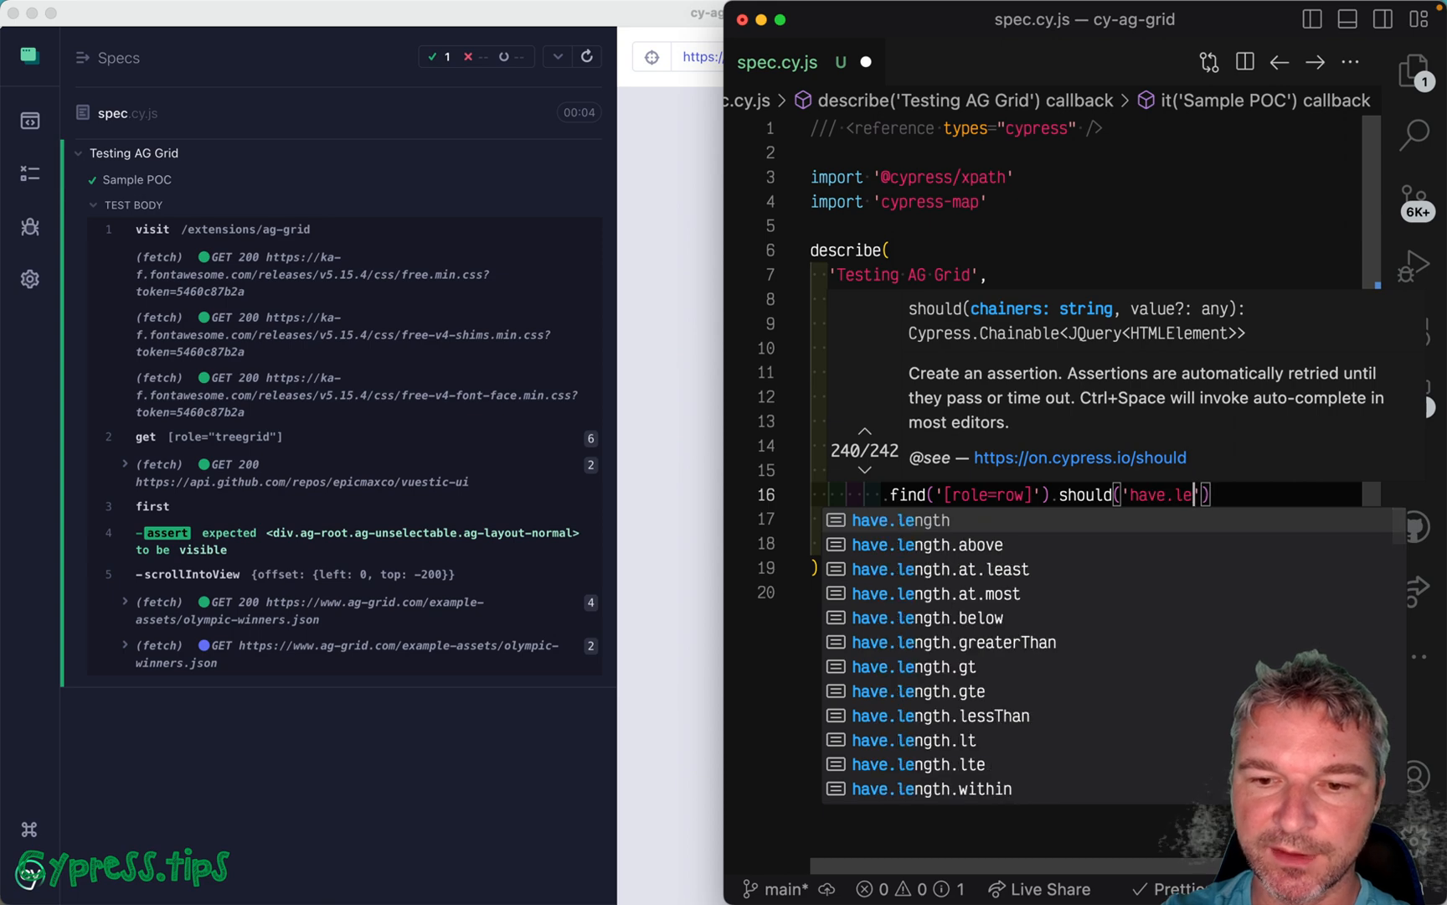
{"action": "left_click", "coordinate": [928, 544]}
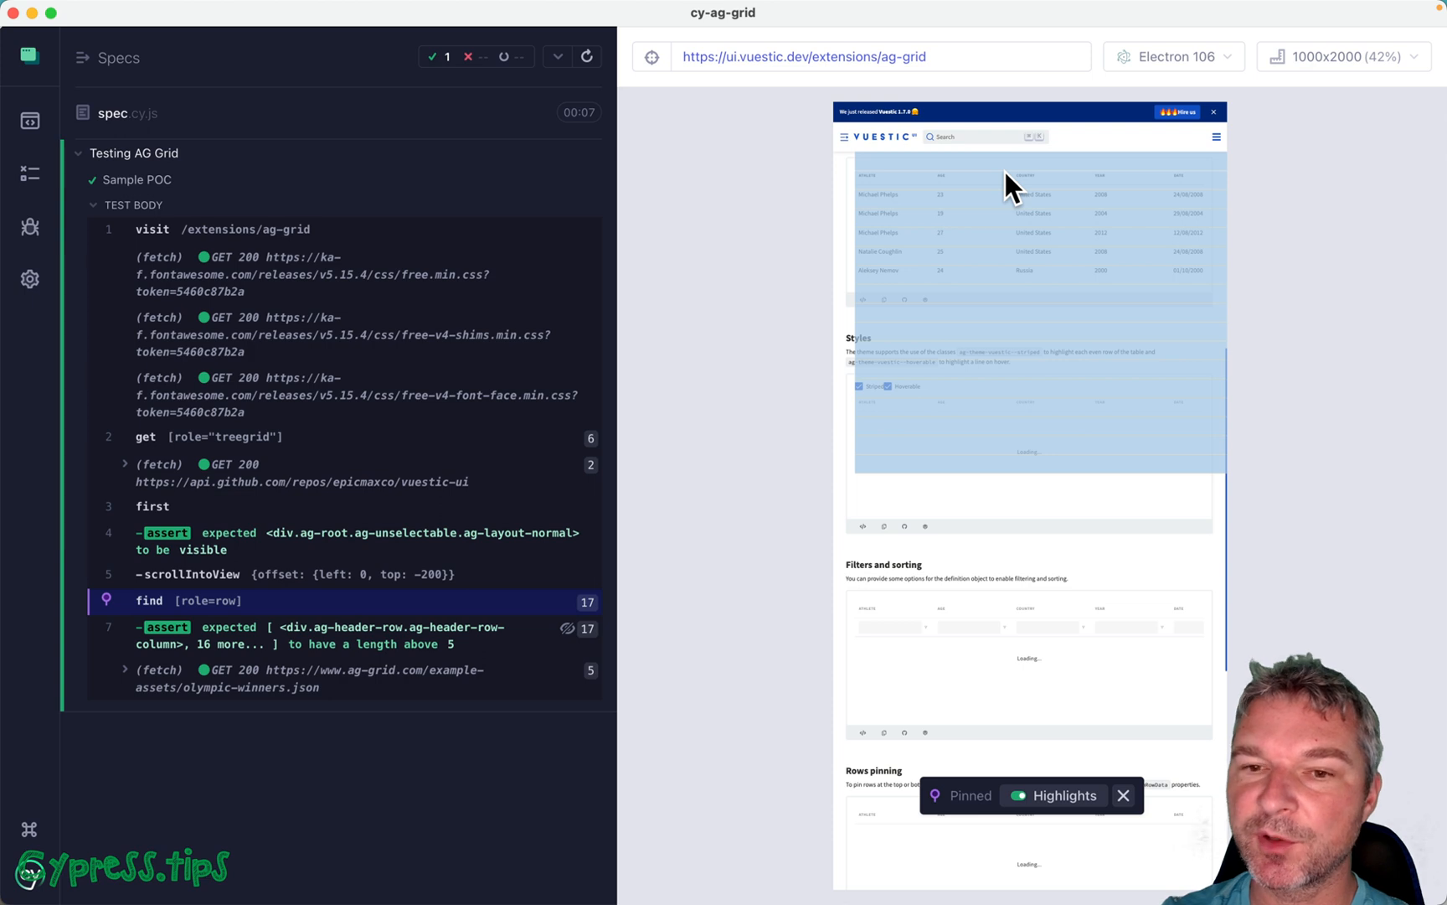
{"action": "mouse_move", "coordinate": [1103, 397]}
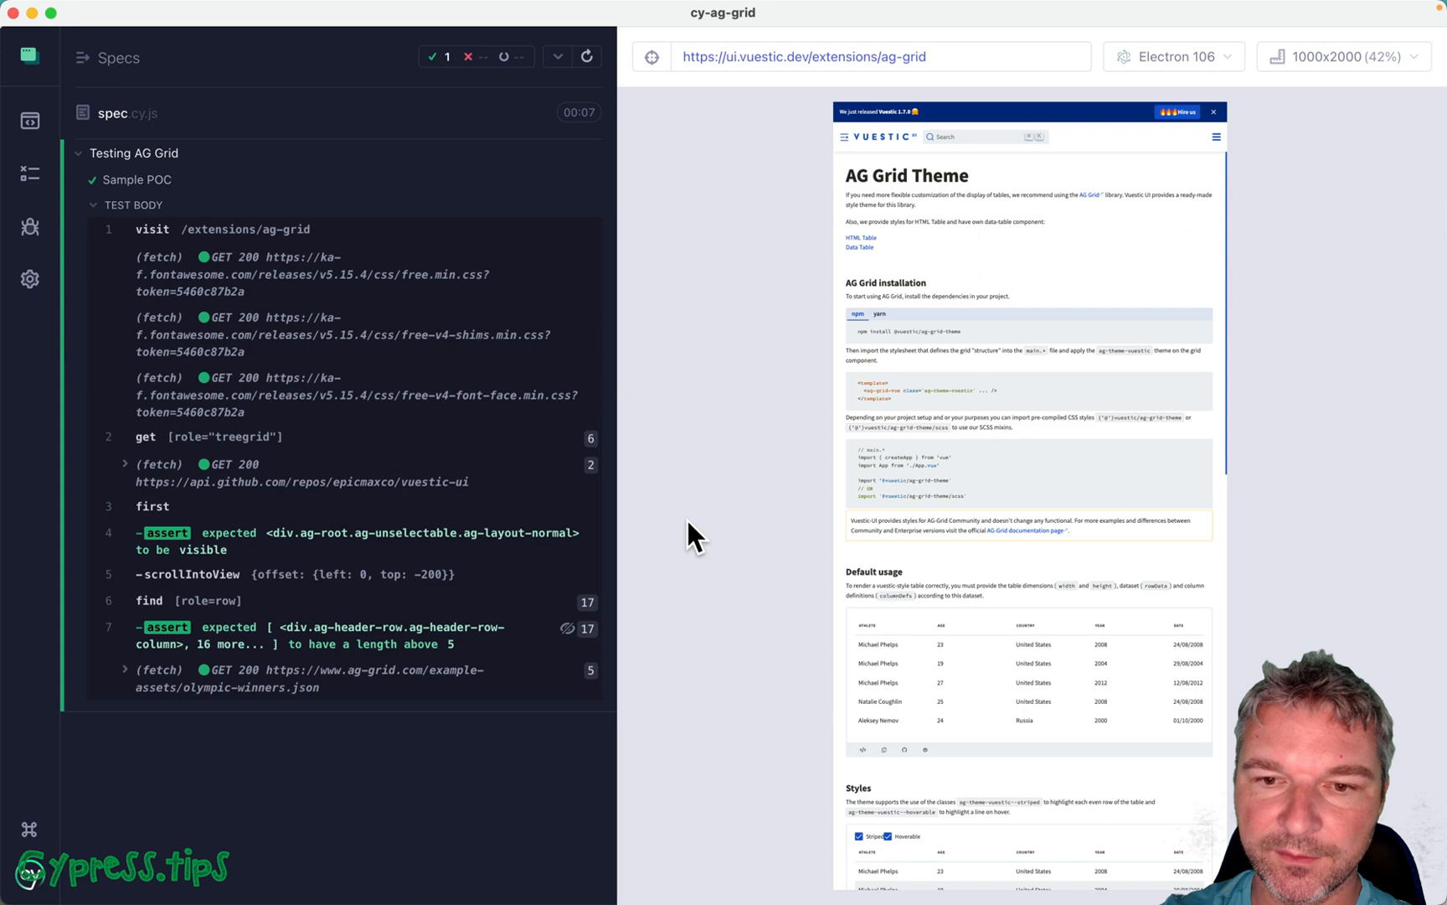
{"action": "mouse_move", "coordinate": [678, 689]}
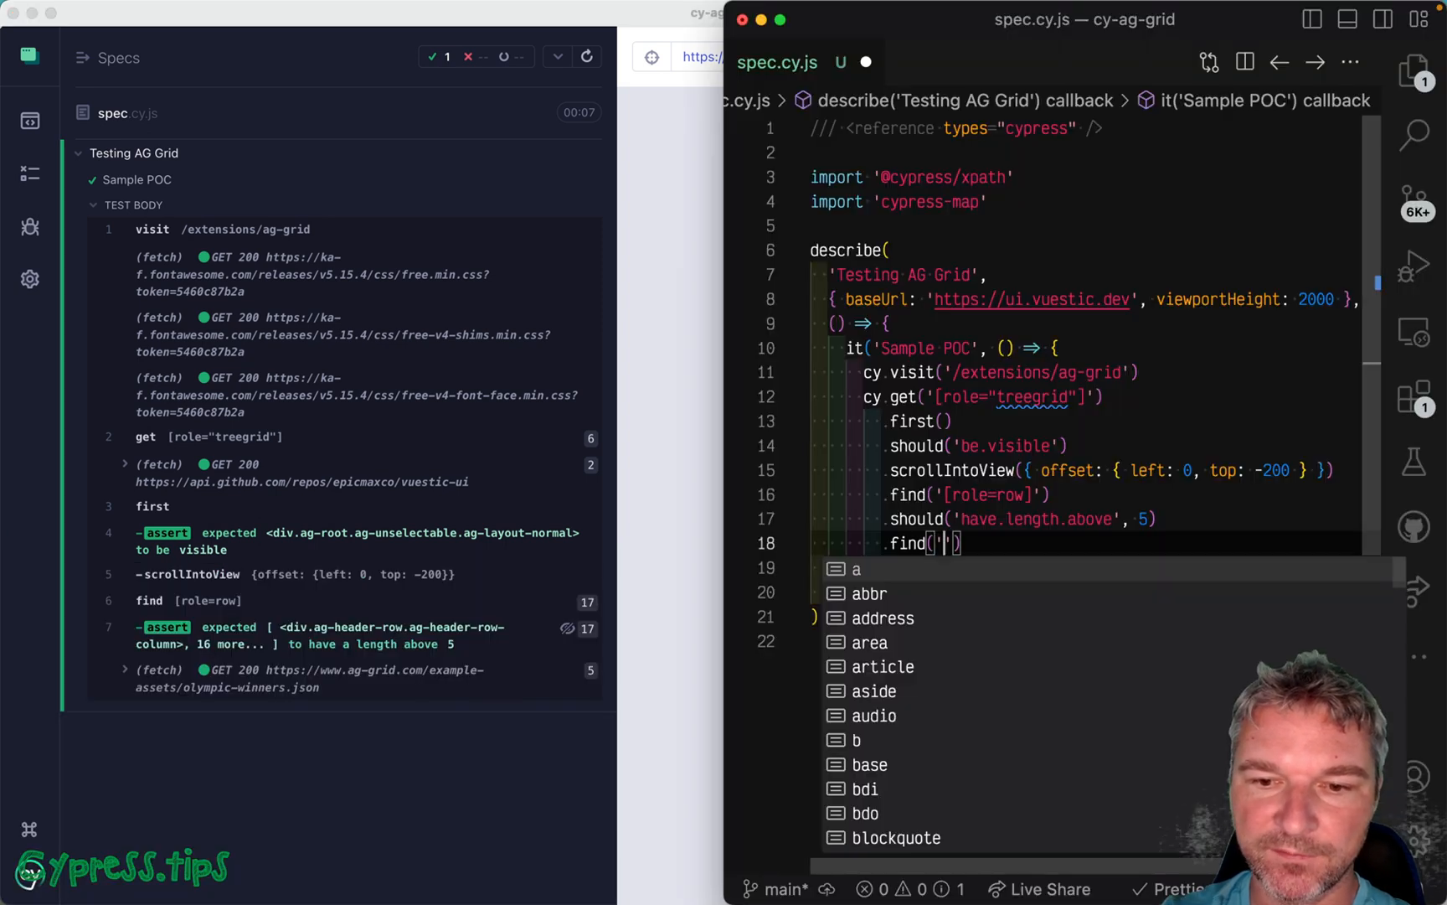
Step: Map first-column [role=gridcell]:nth-child(1) text, print it, and assert the first equals 'Michael Phelps'
{"action": "type", "text": "[role=grid"}
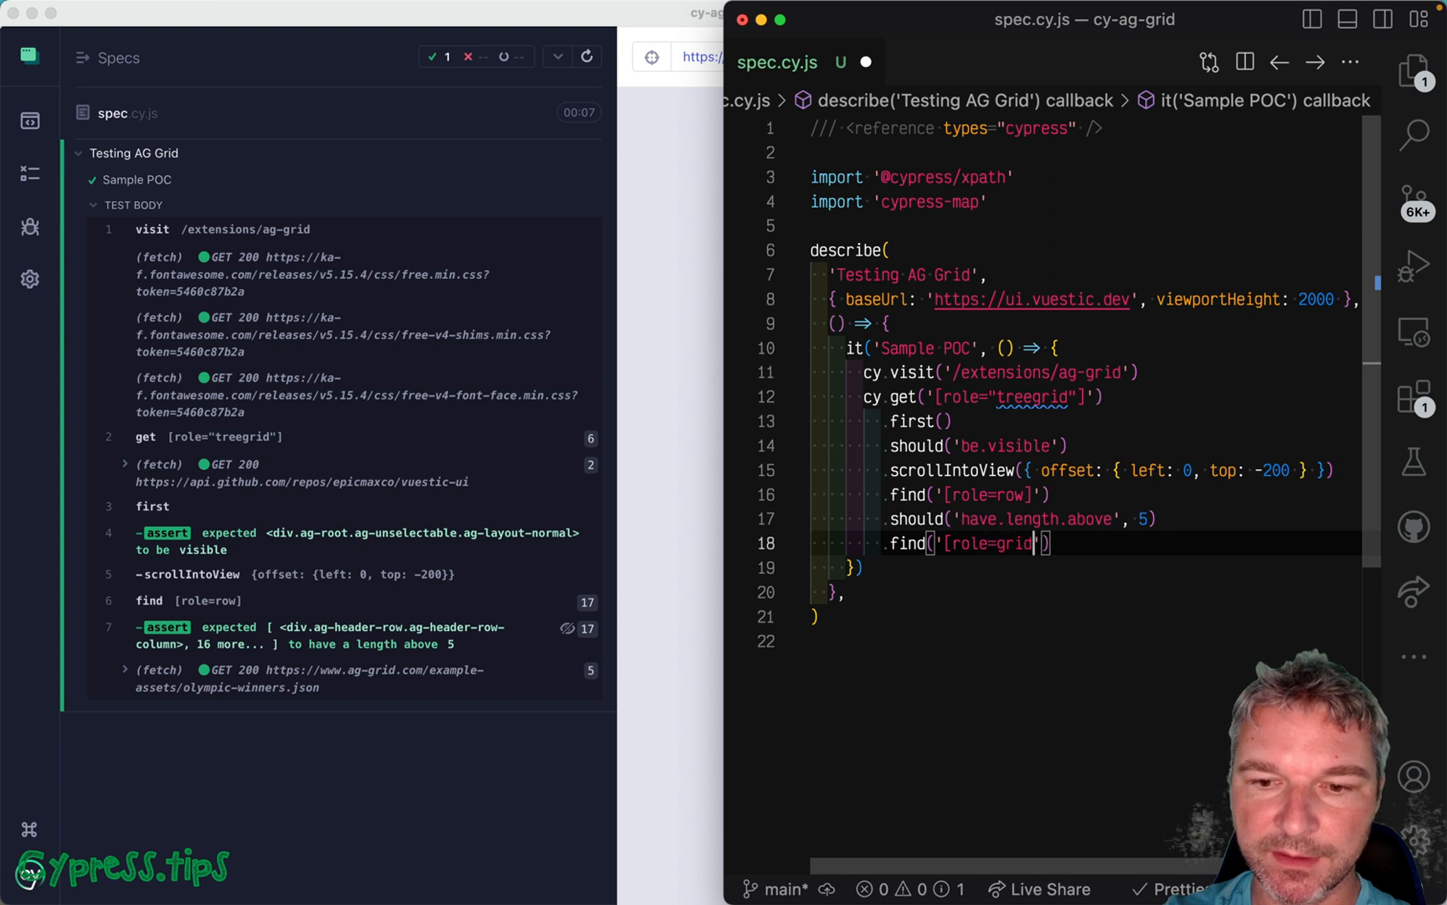
{"action": "type", "text": "cell"}
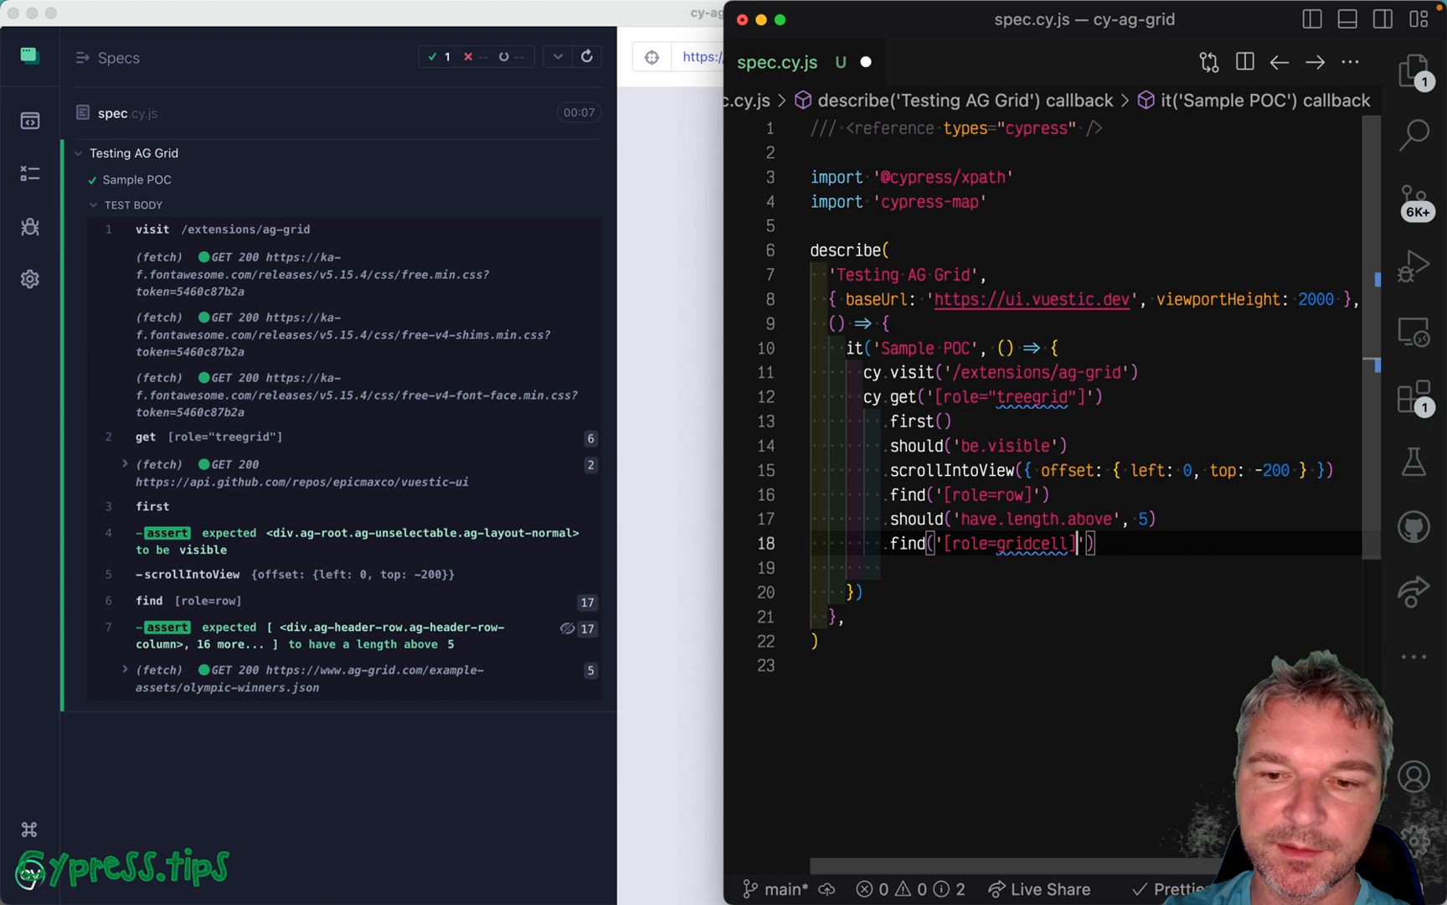
{"action": "type", "text": ":nth-child(1"}
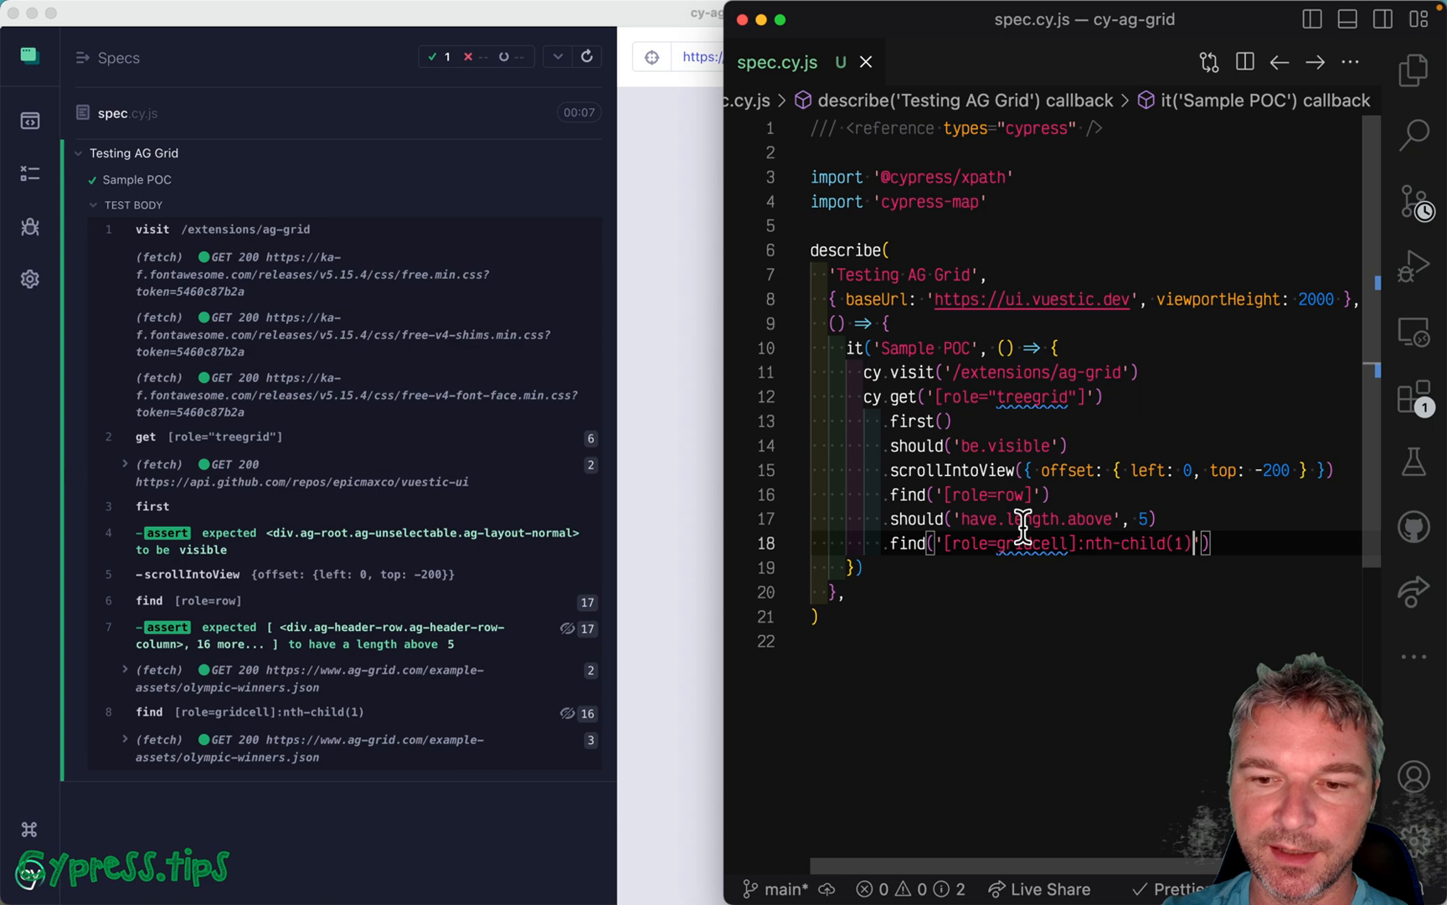
{"action": "type", "text": ".map('')"}
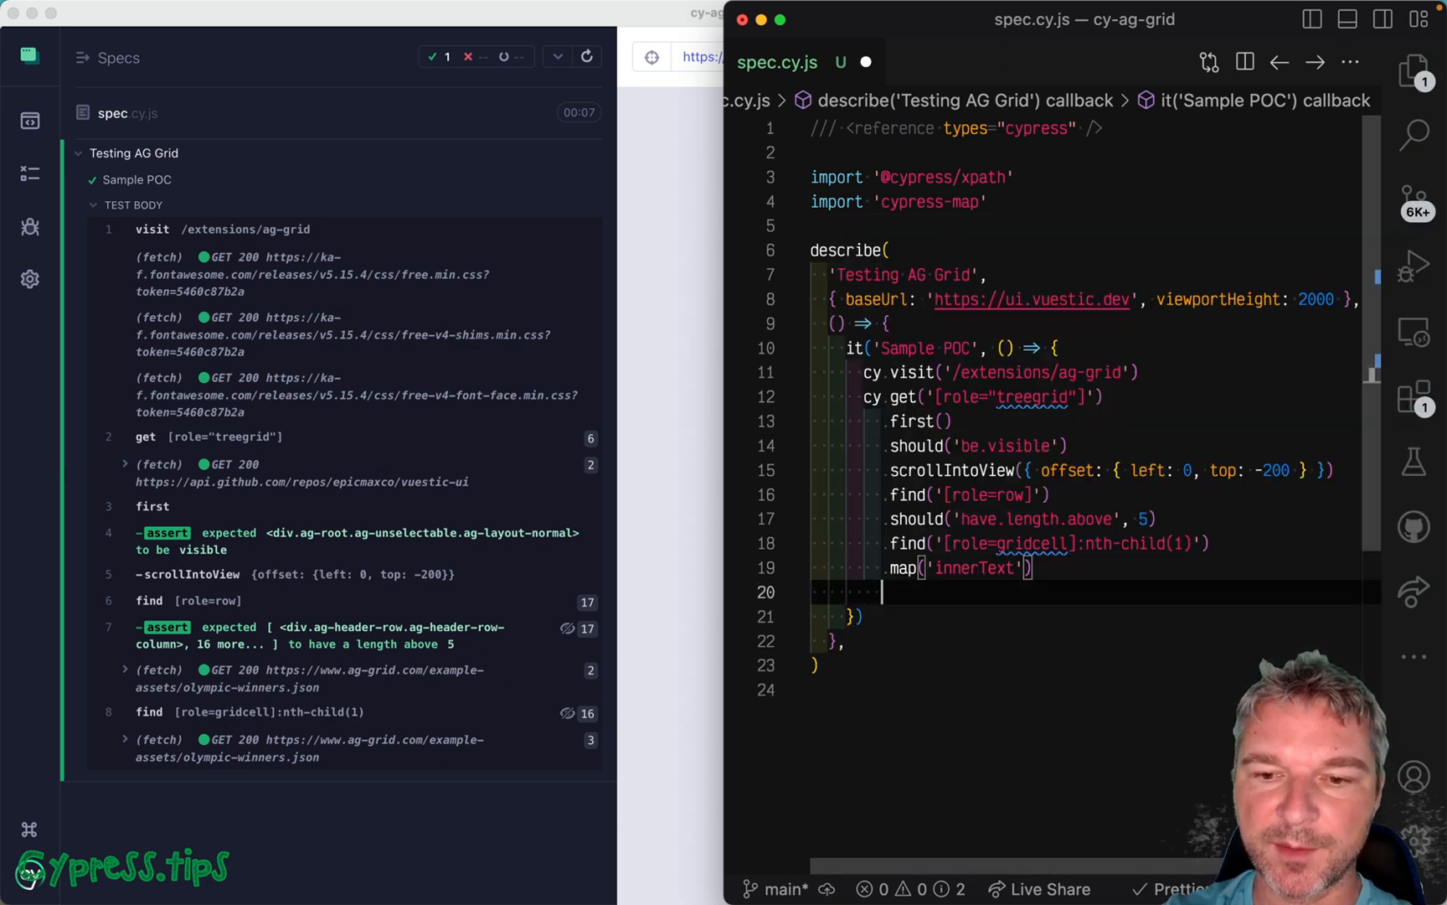
{"action": "type", "text": ".at(0"}
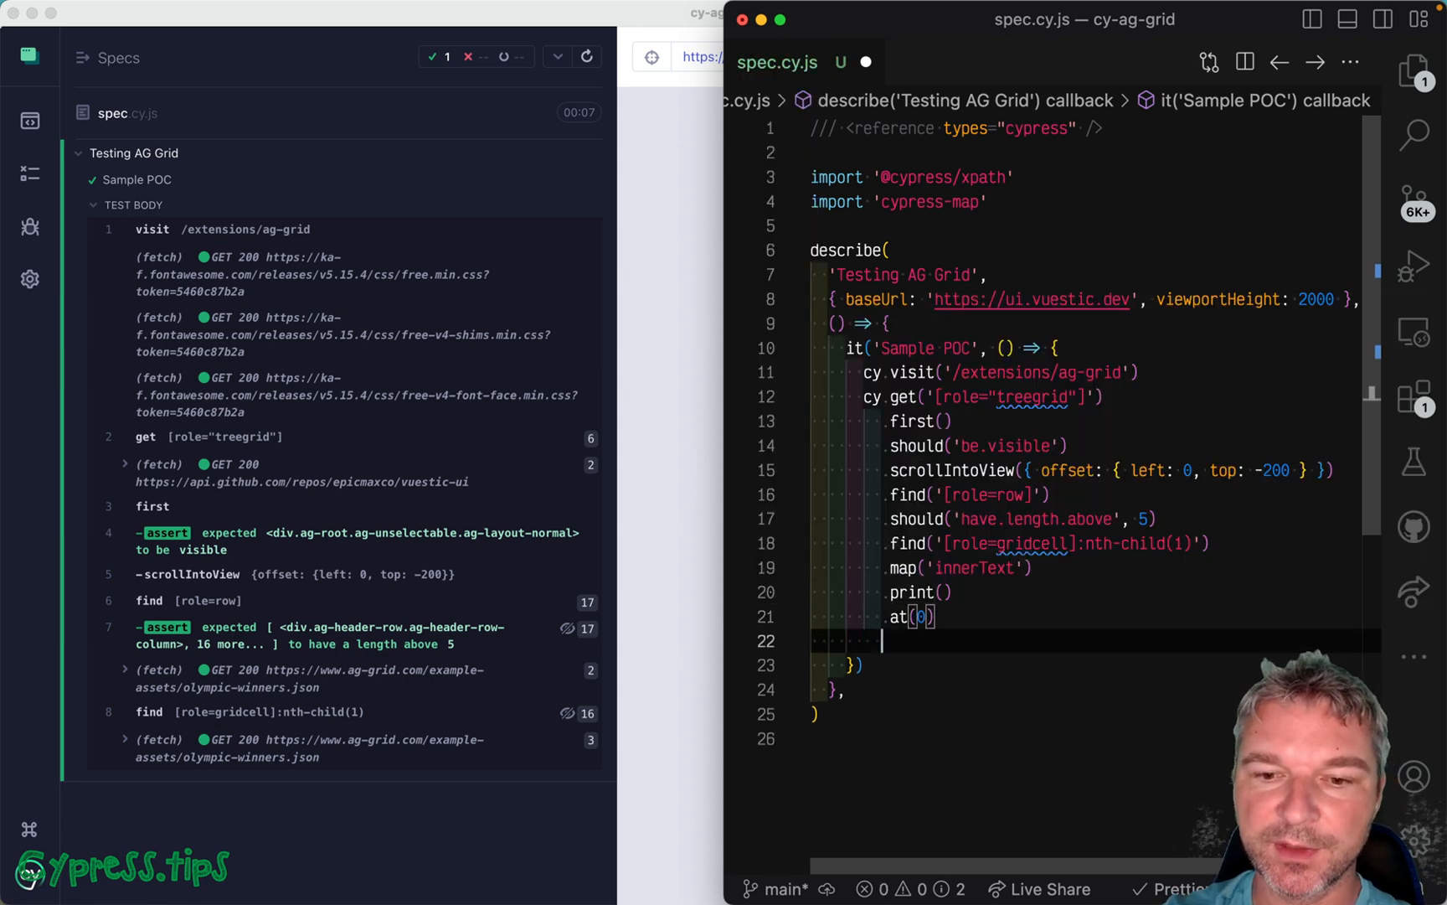
{"action": "type", "text": ".should('equal')"}
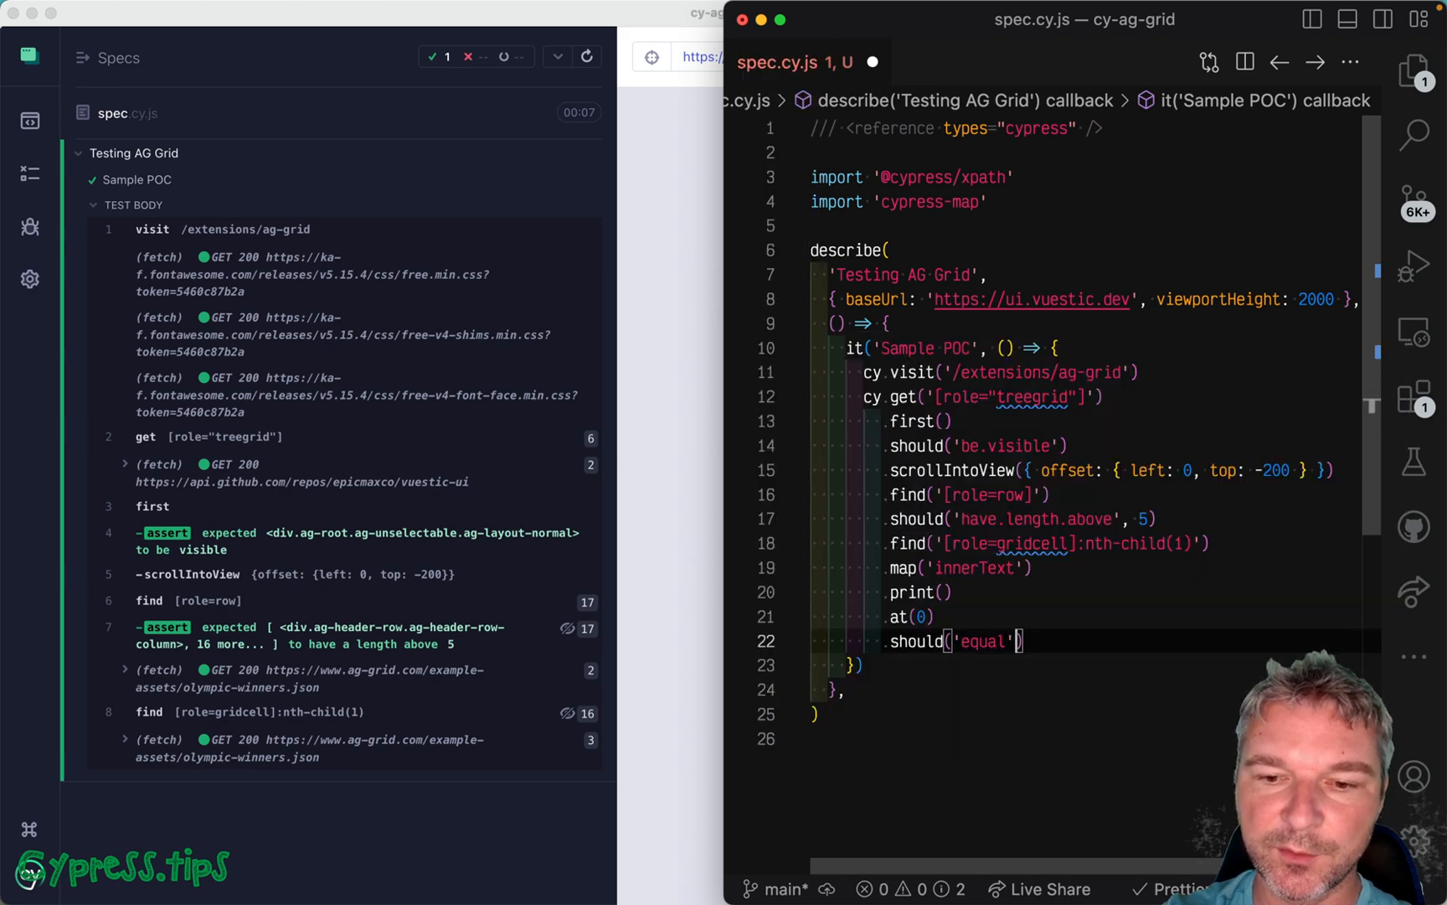
{"action": "type", "text": "Michael Phelps'"}
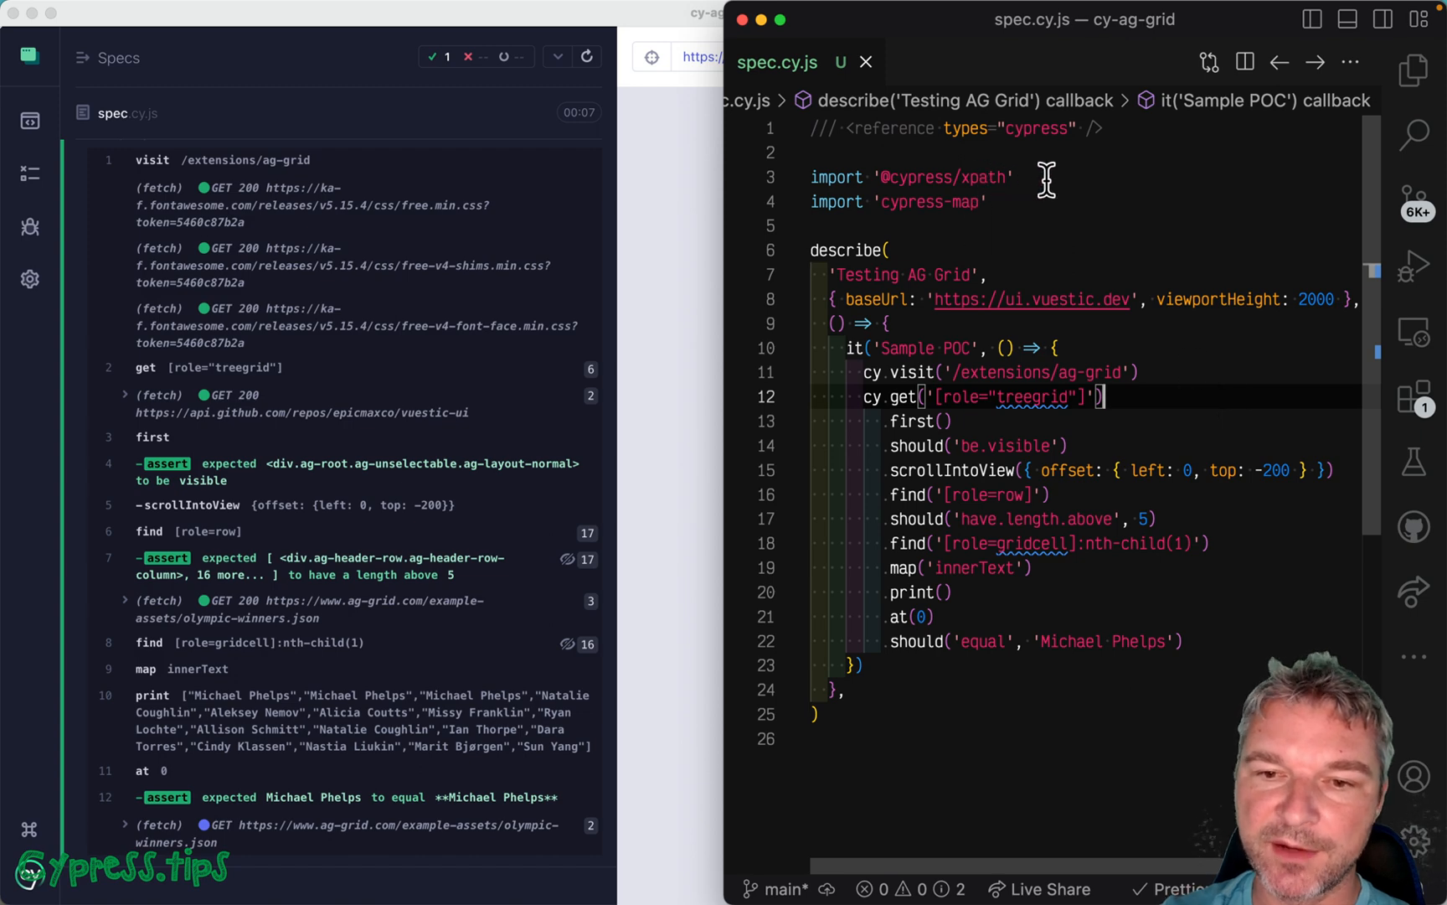
{"action": "key", "text": "cmd+/"}
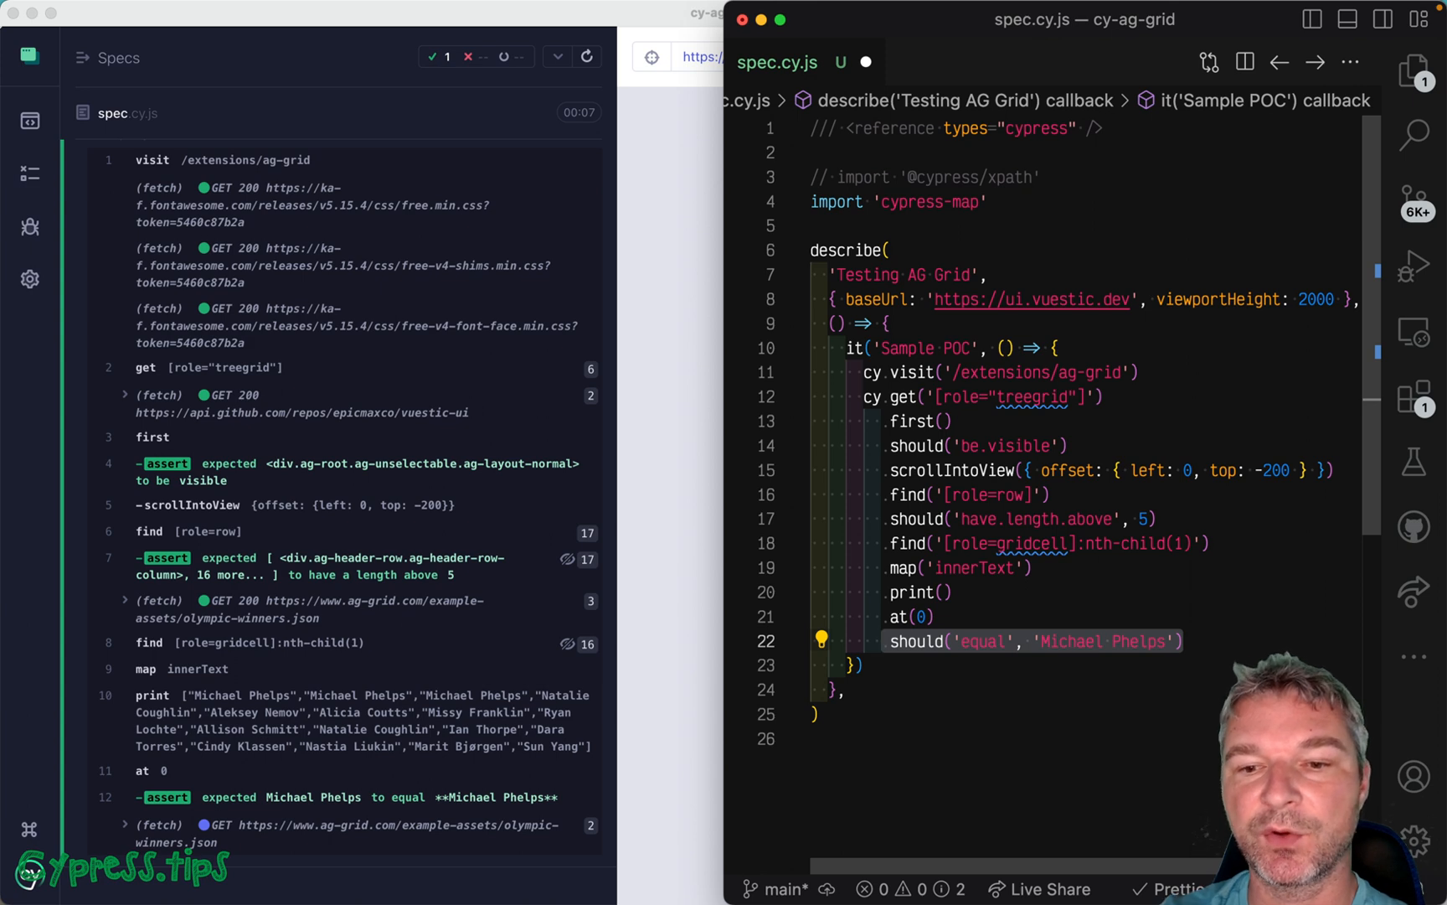
{"action": "left_click", "coordinate": [1103, 397]}
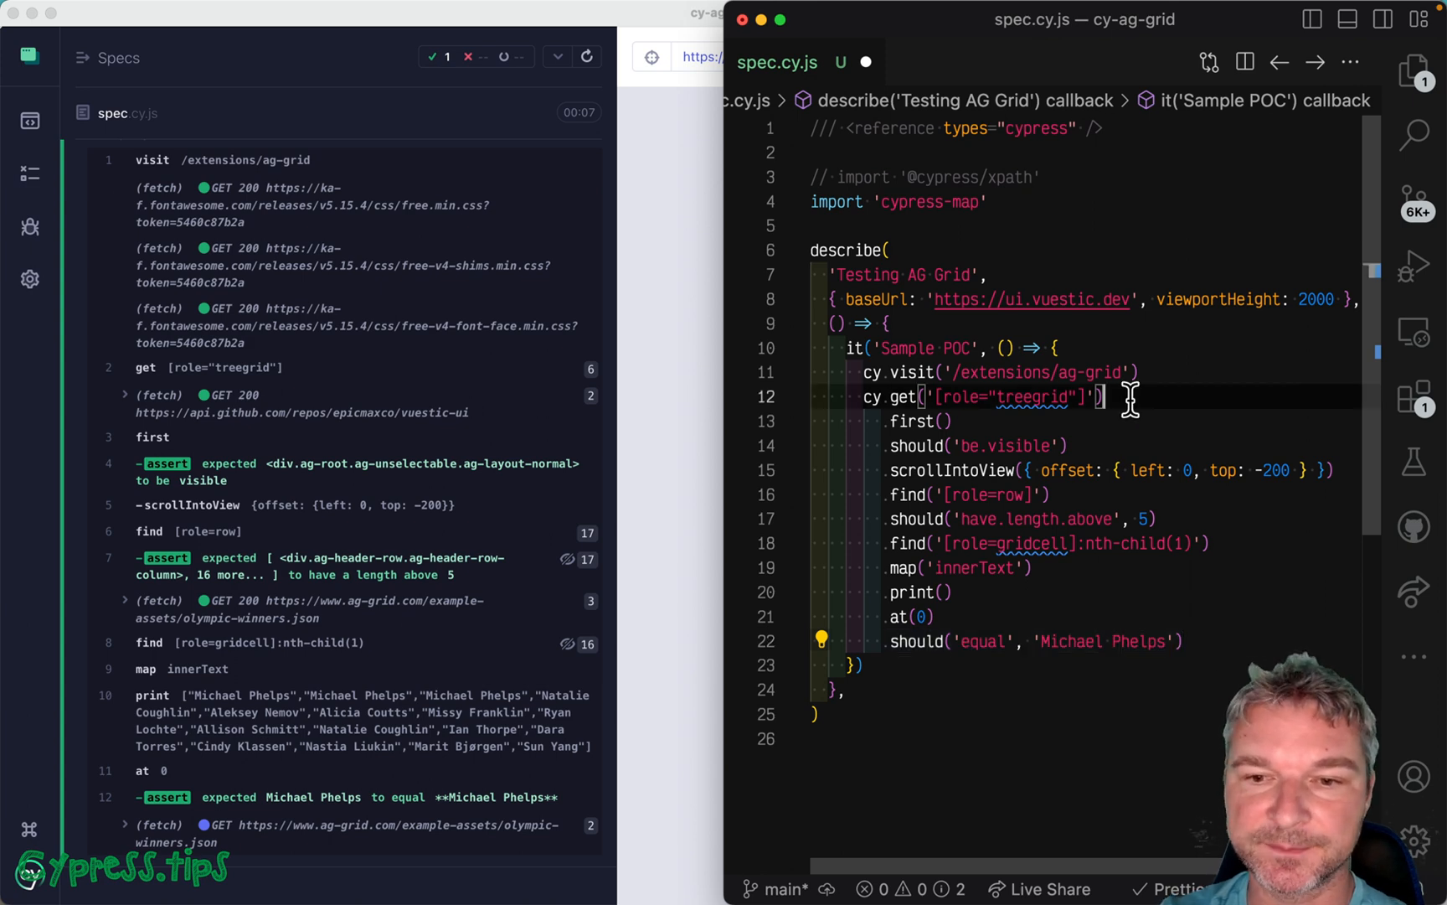